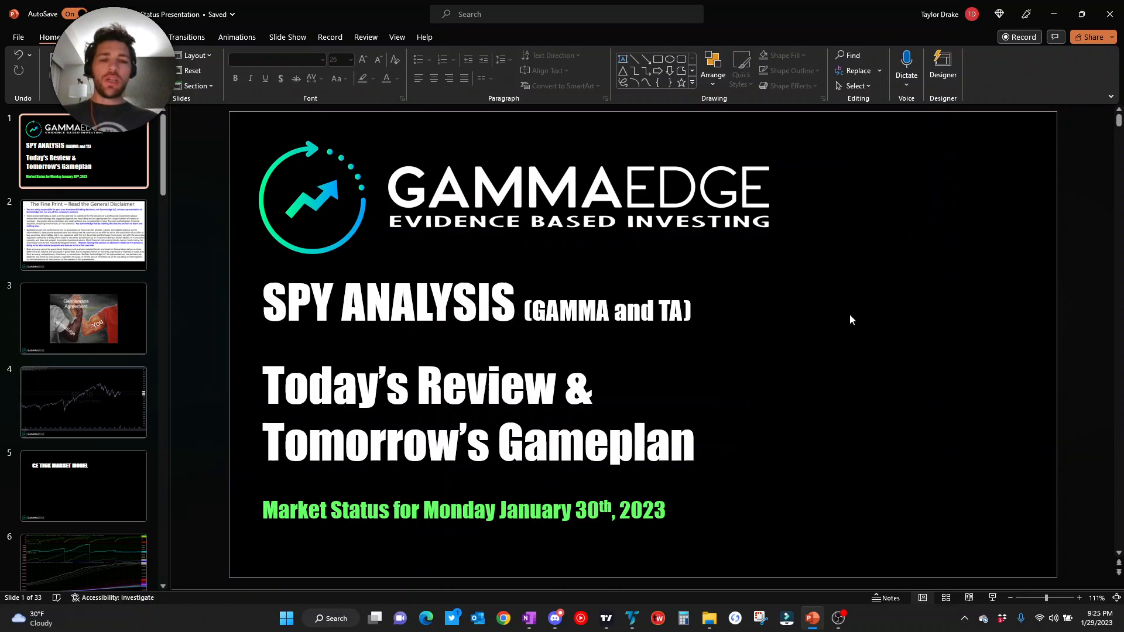
# Show the general disclaimer slide, then switch over to the Discord market discussion.
pyautogui.click(83, 235)
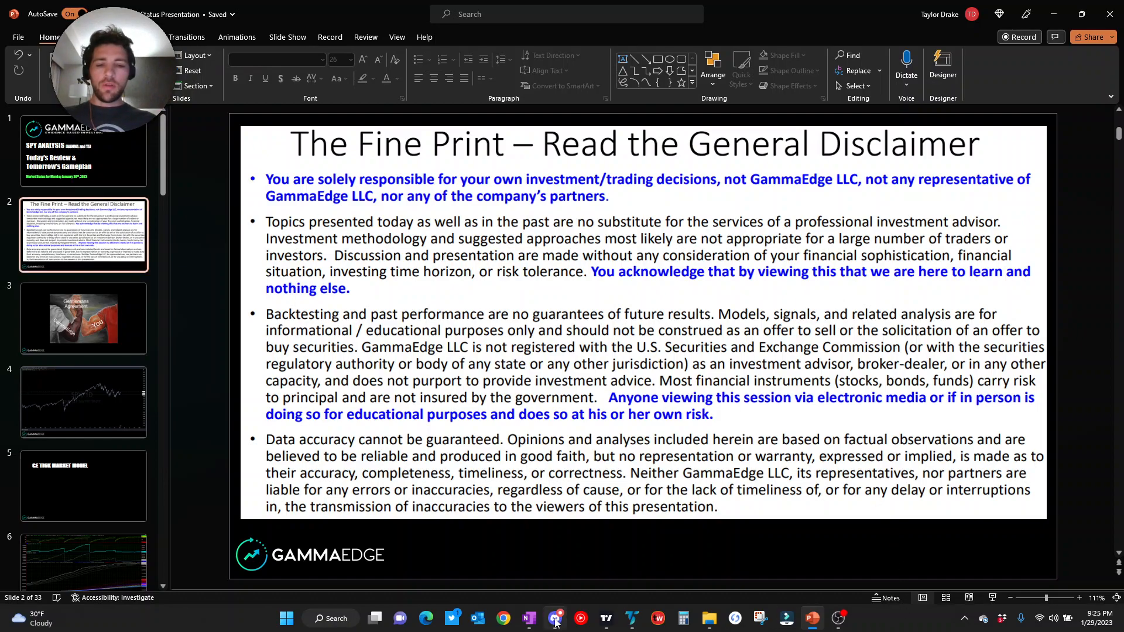
pyautogui.click(555, 618)
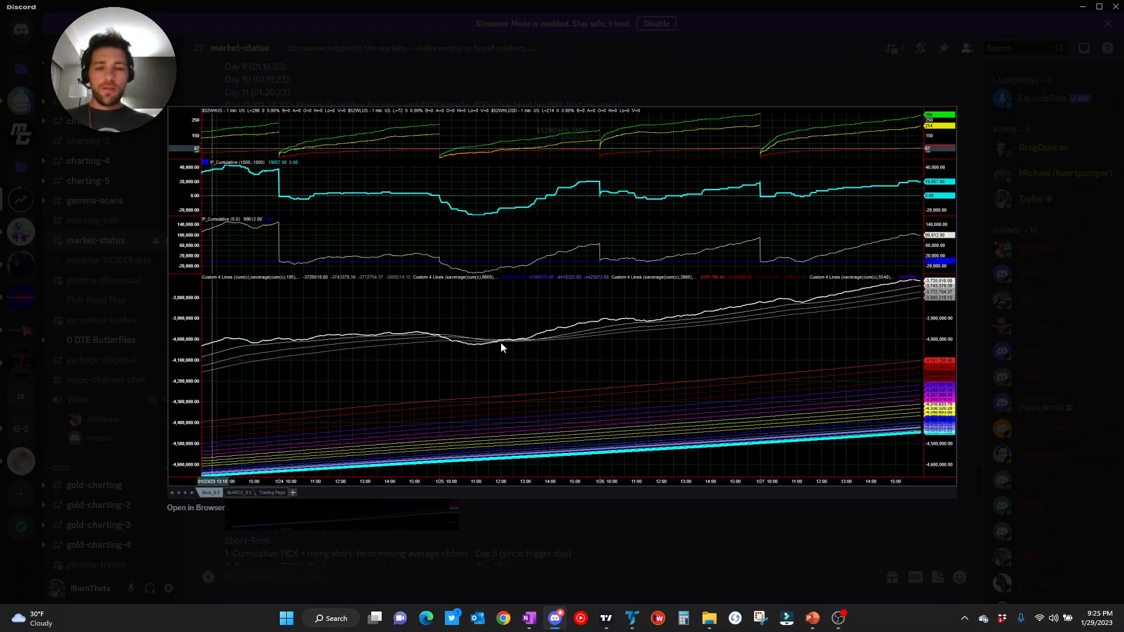
pyautogui.moveTo(599, 401)
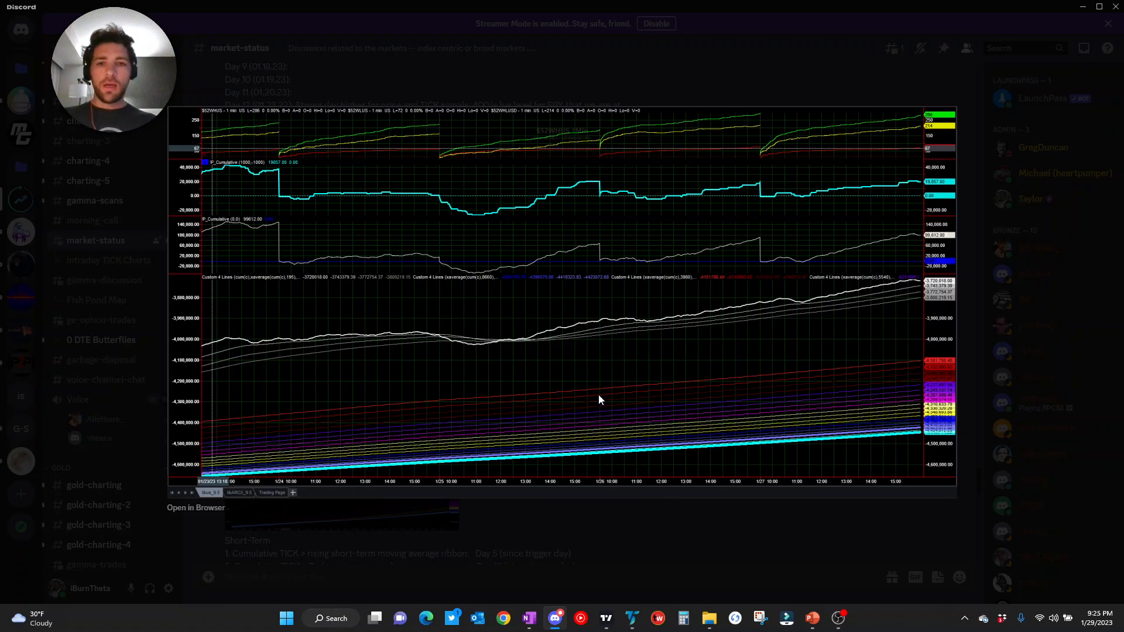
pyautogui.moveTo(589, 388)
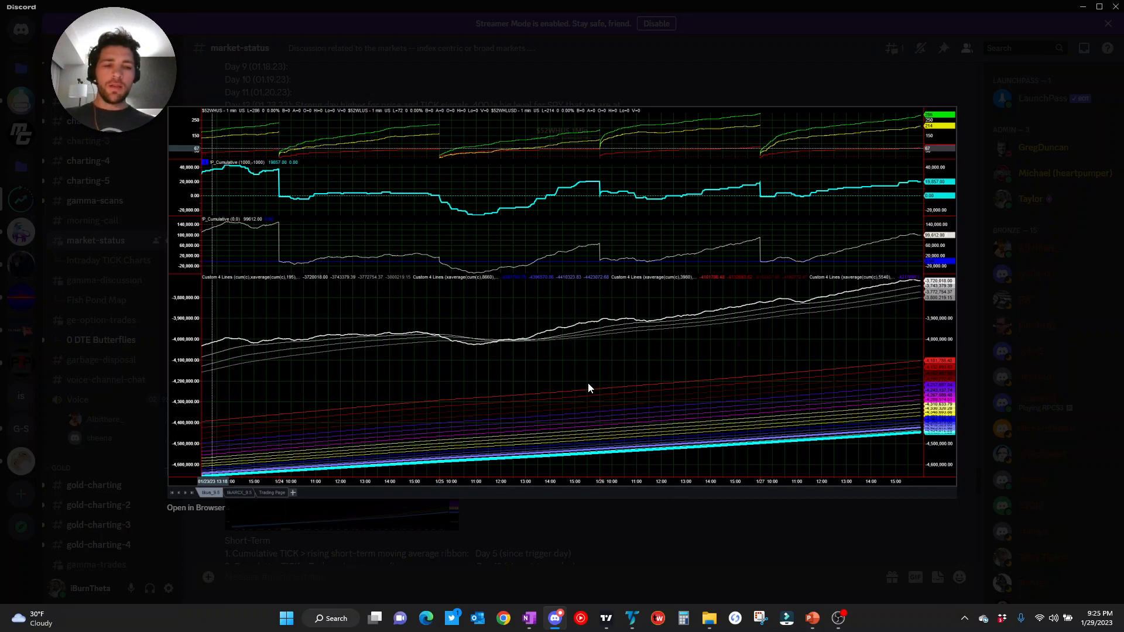
pyautogui.moveTo(650, 238)
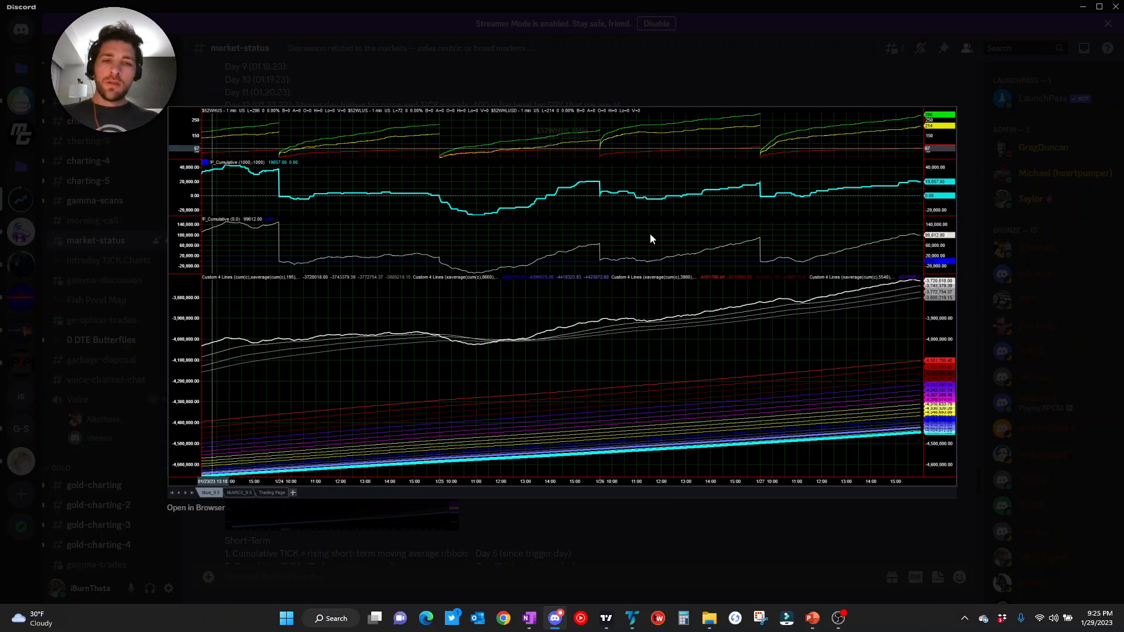
pyautogui.moveTo(771, 331)
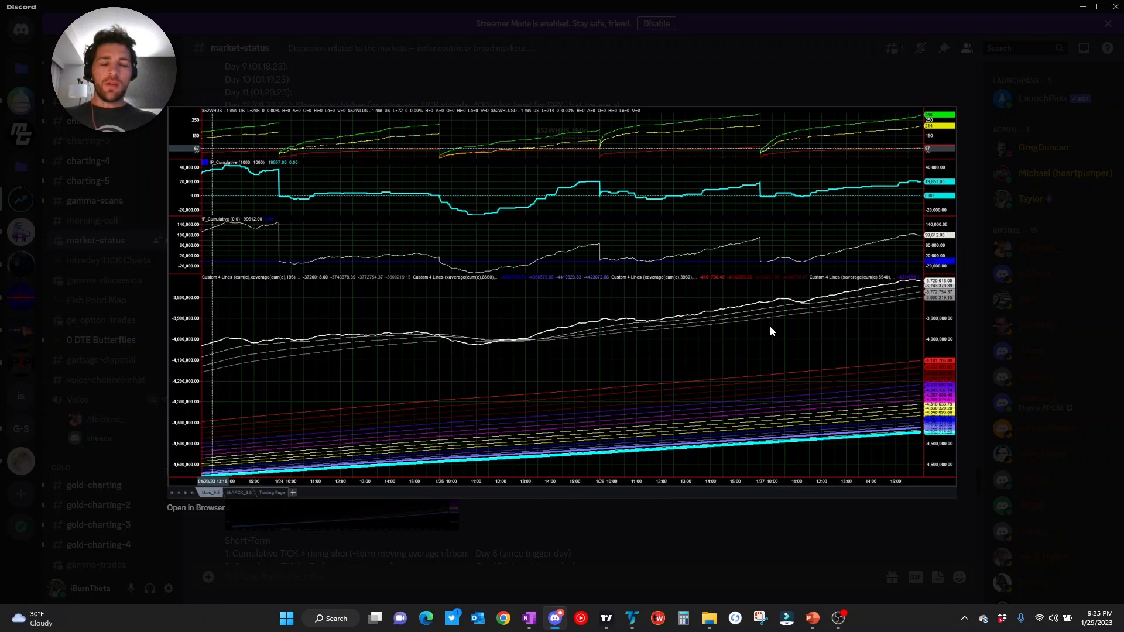
pyautogui.moveTo(771, 460)
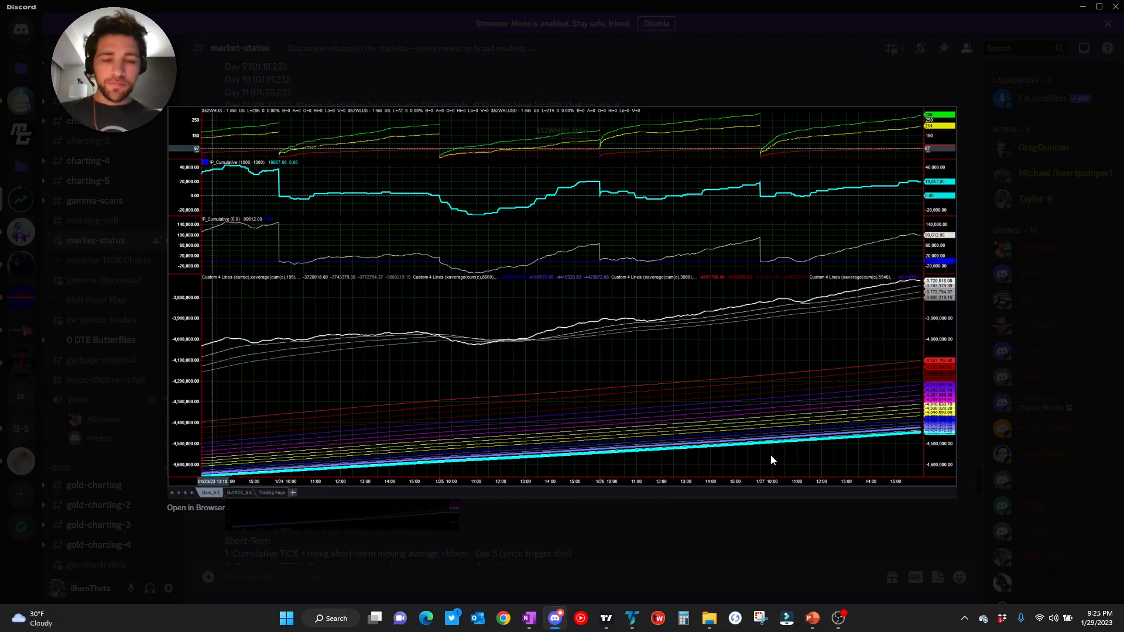
pyautogui.moveTo(745, 374)
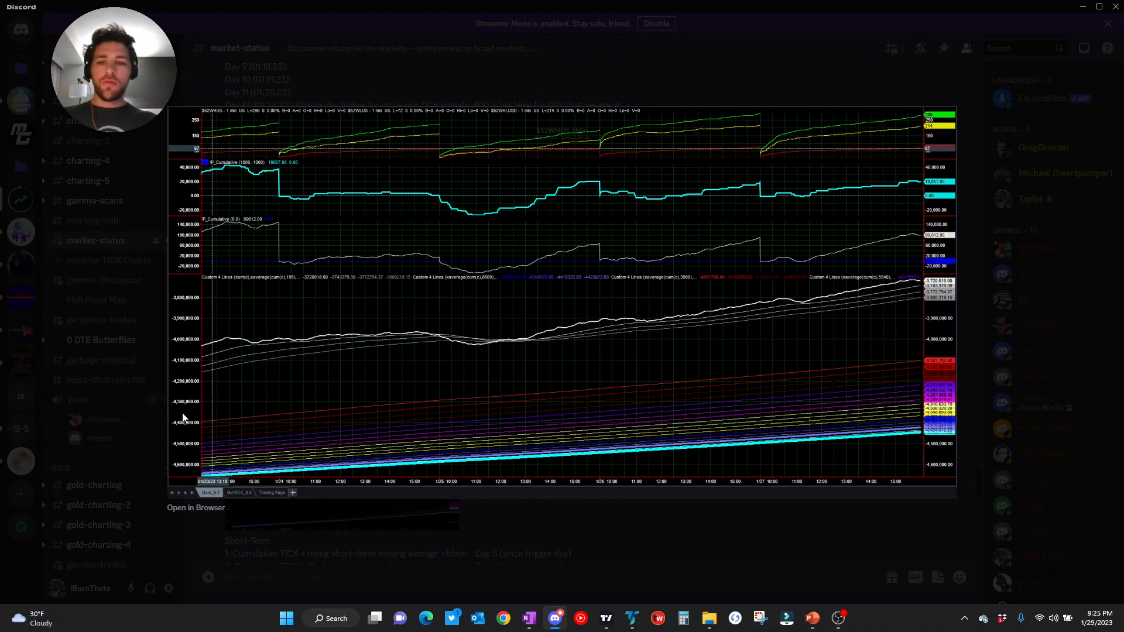
pyautogui.moveTo(833, 120)
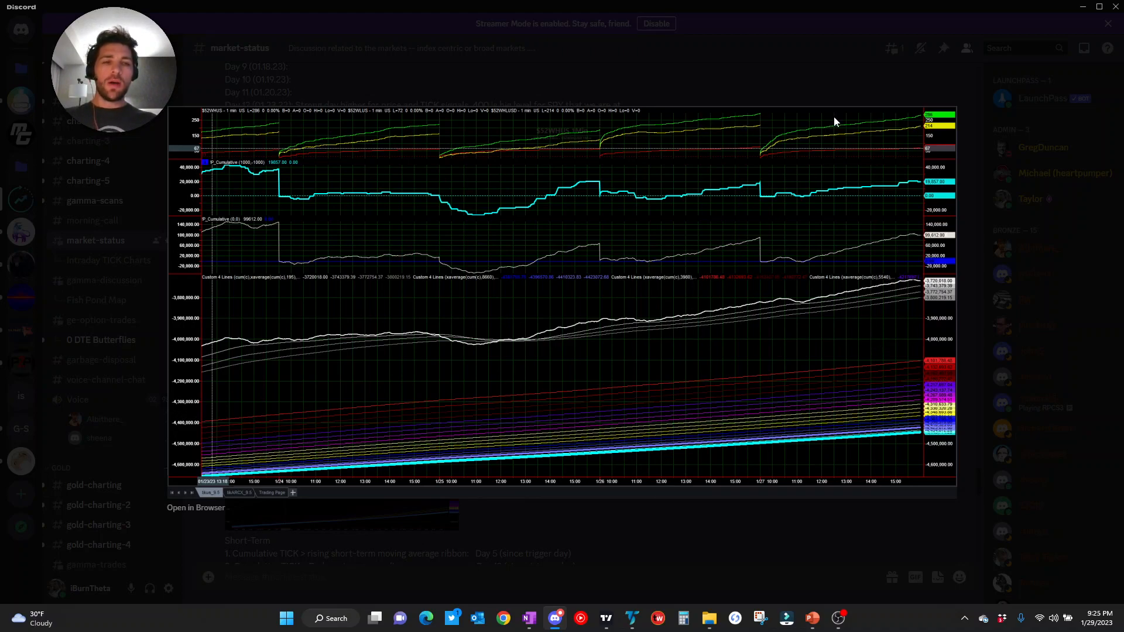
pyautogui.moveTo(899, 186)
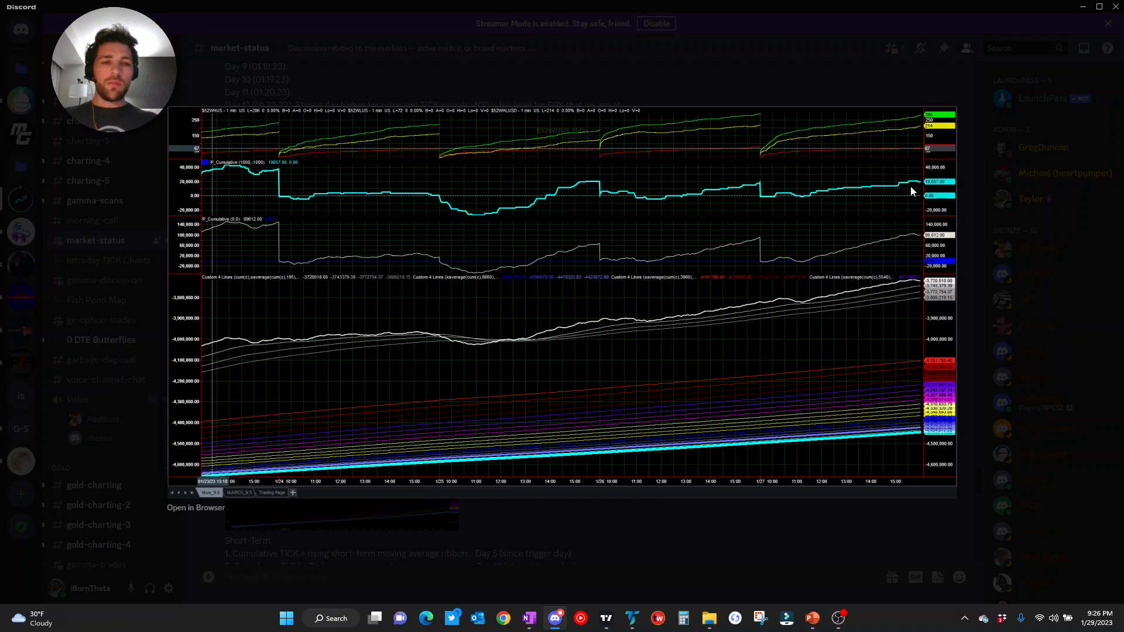
pyautogui.moveTo(905, 202)
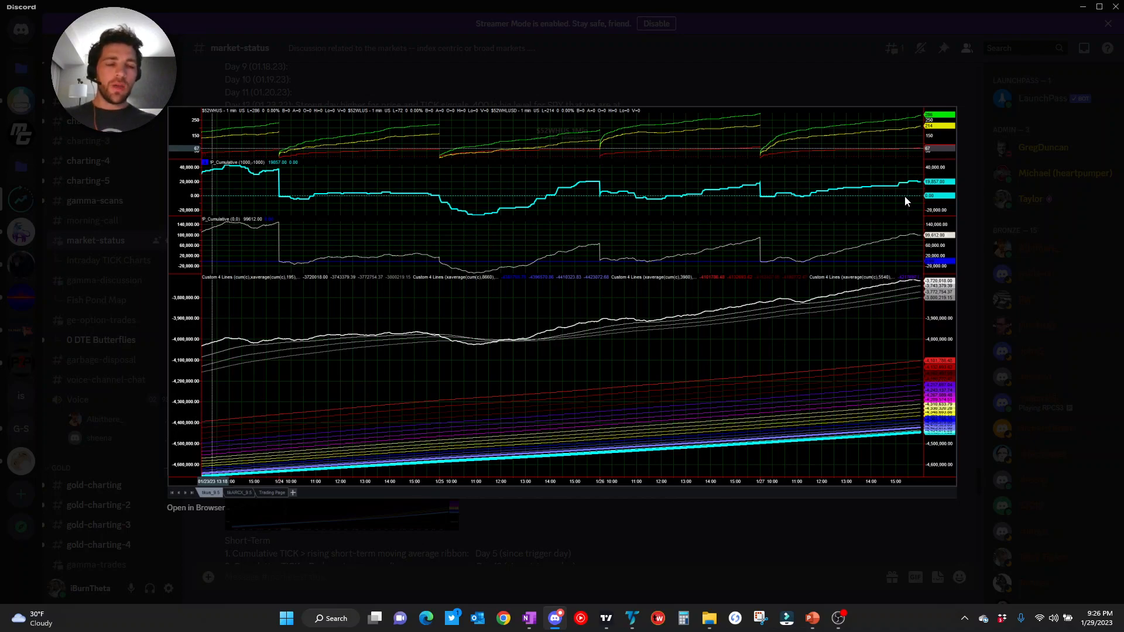
pyautogui.moveTo(725, 366)
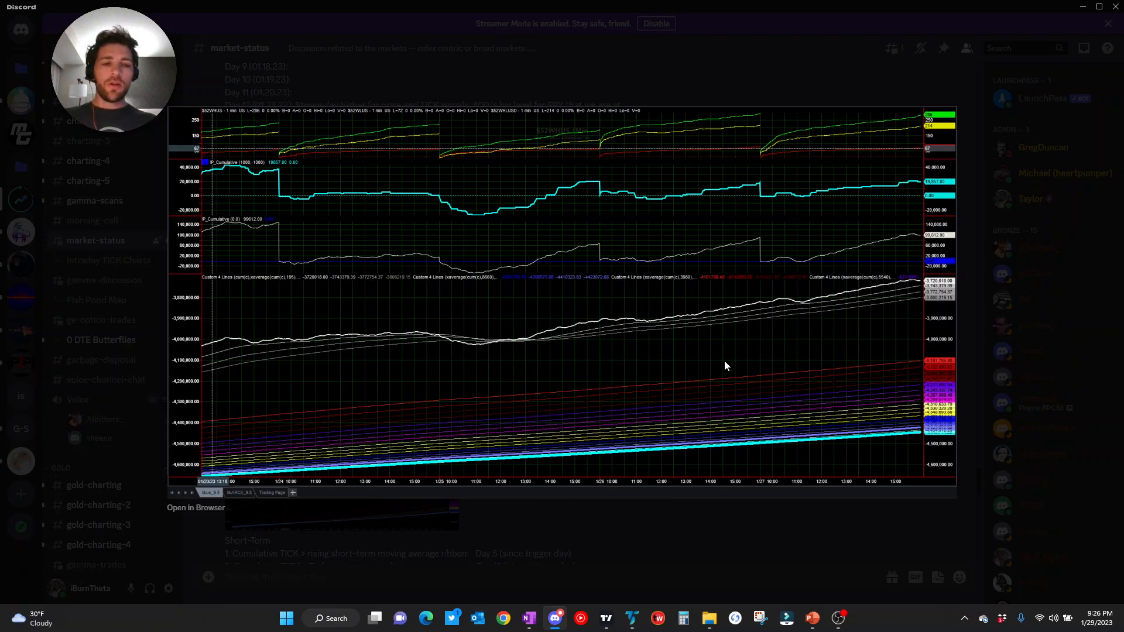
pyautogui.moveTo(820, 54)
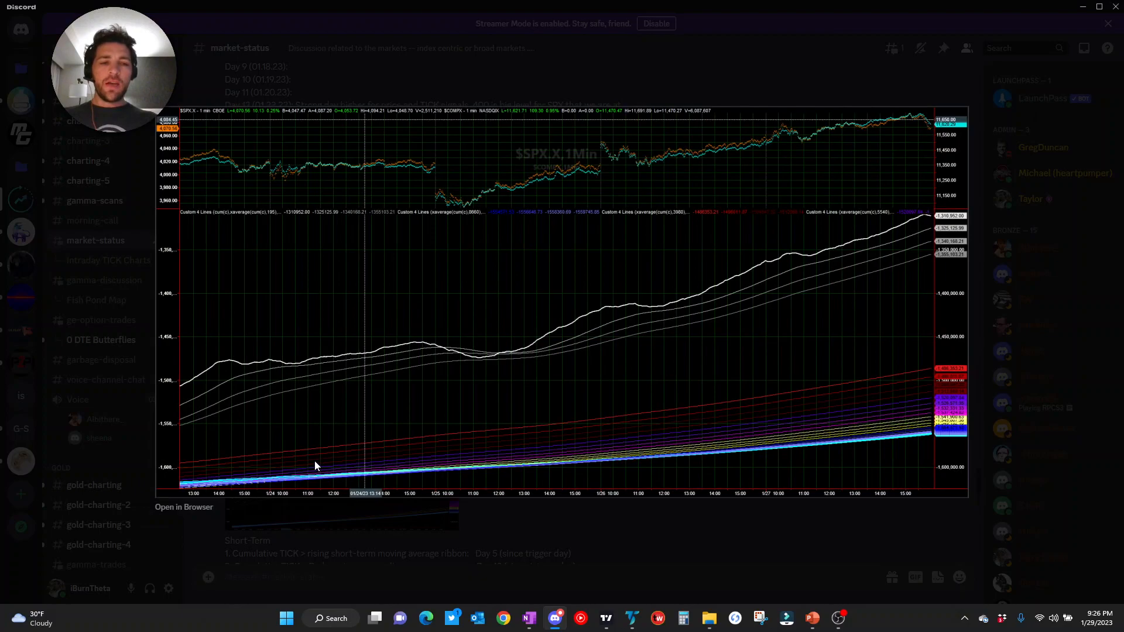
pyautogui.moveTo(659, 308)
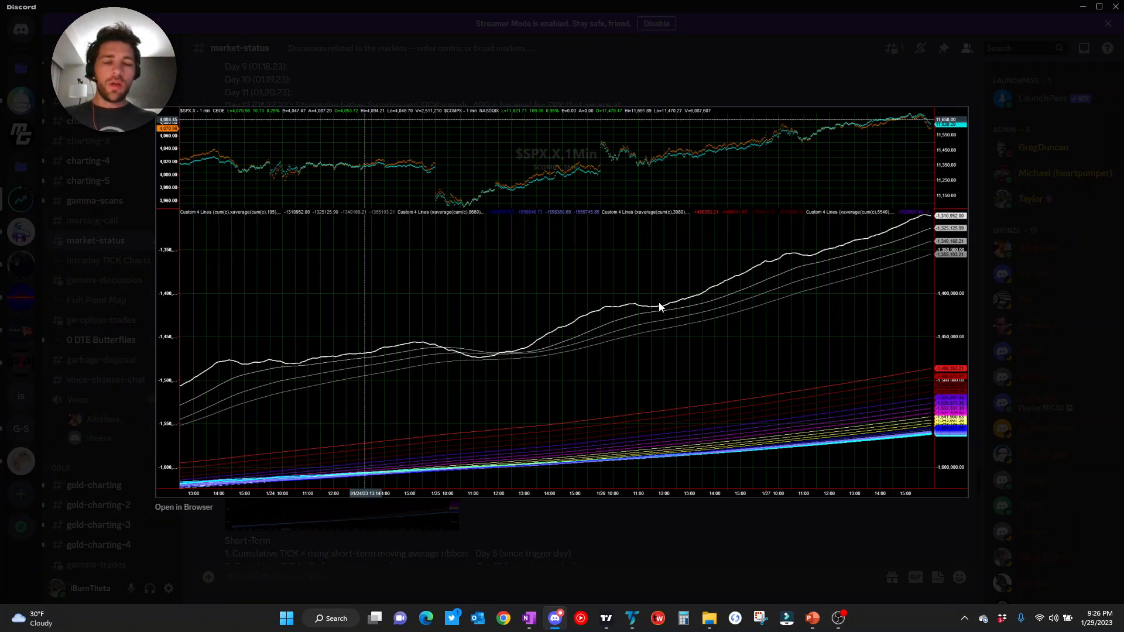
pyautogui.moveTo(887, 258)
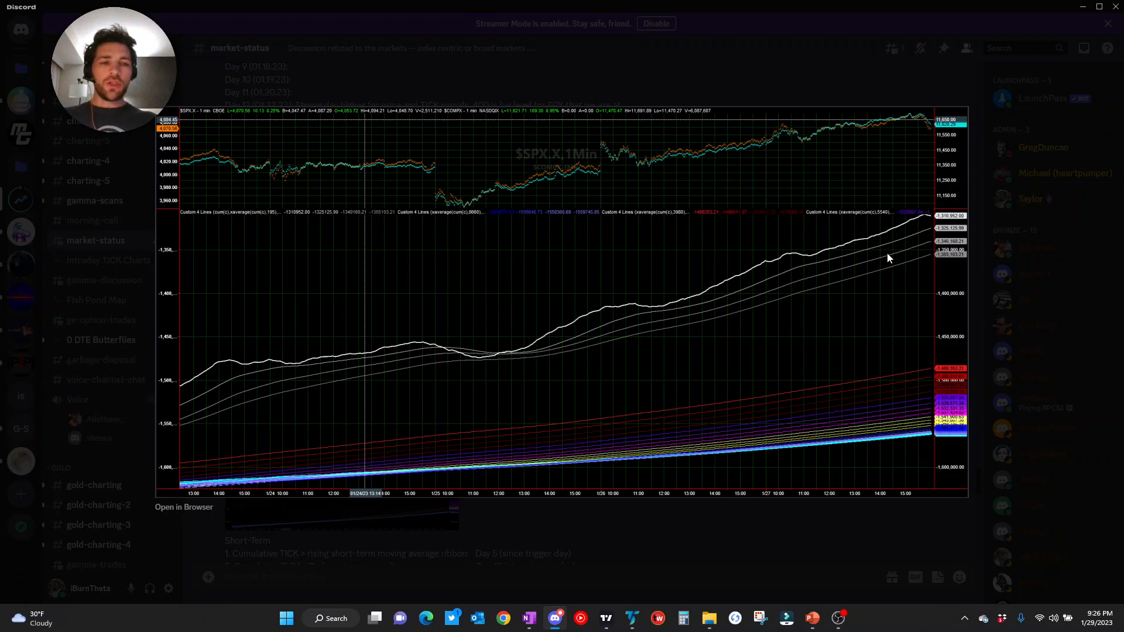
pyautogui.moveTo(929, 435)
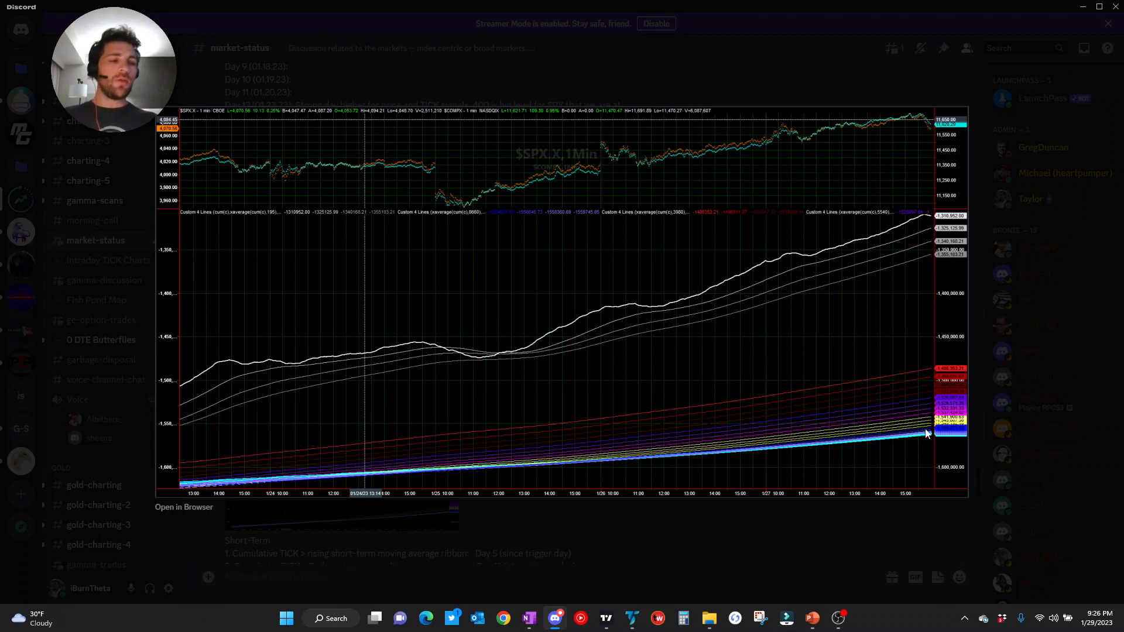
pyautogui.moveTo(880, 359)
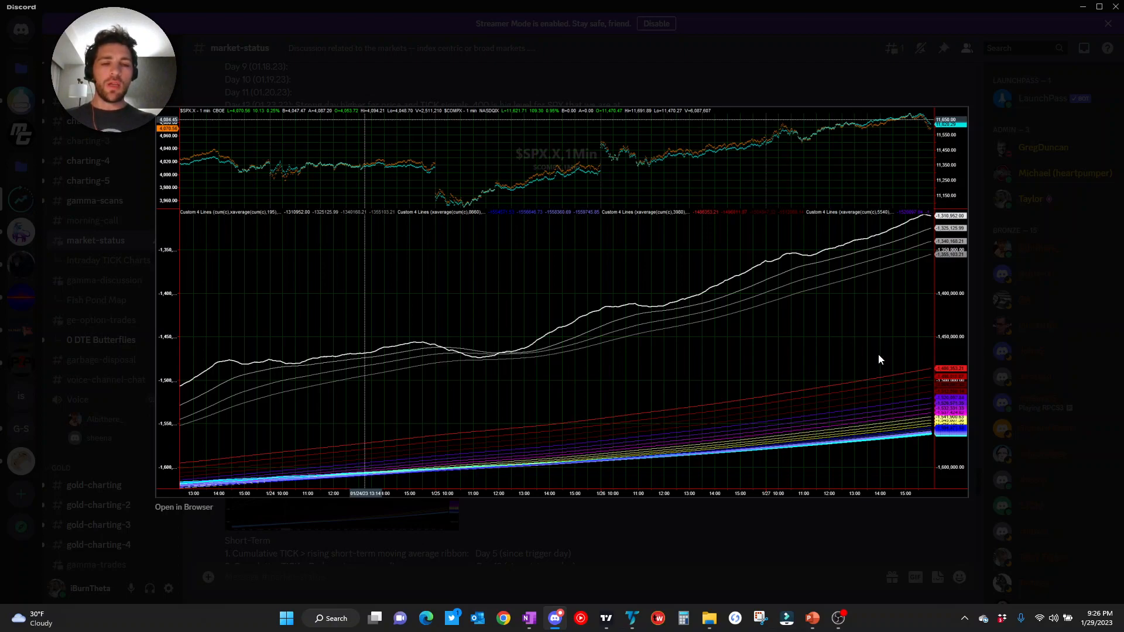
pyautogui.moveTo(846, 315)
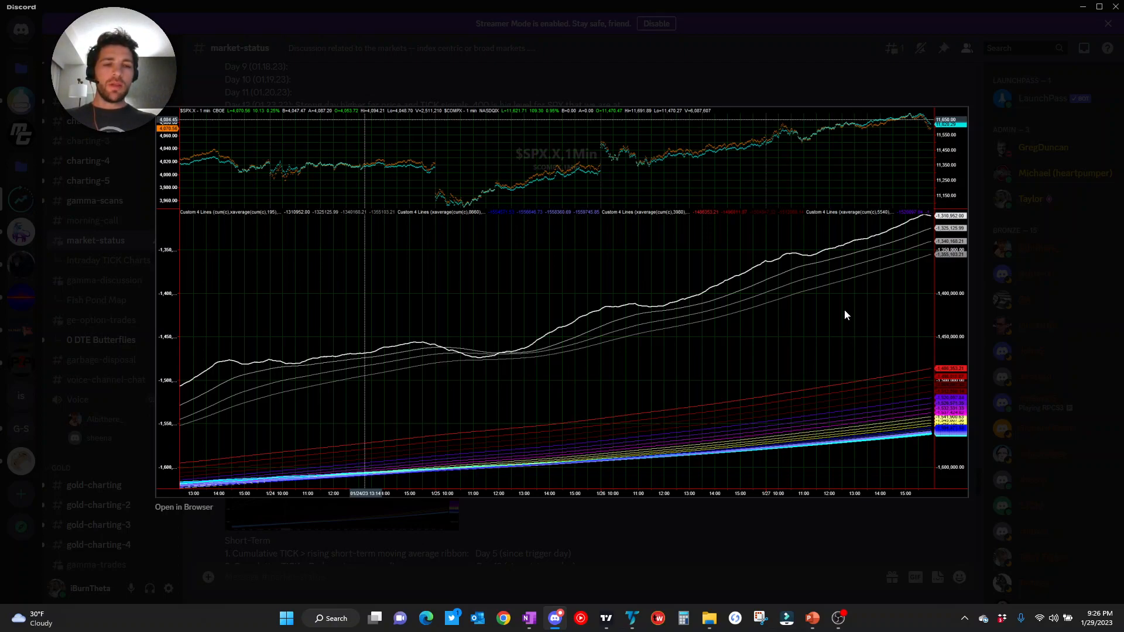
pyautogui.moveTo(934, 436)
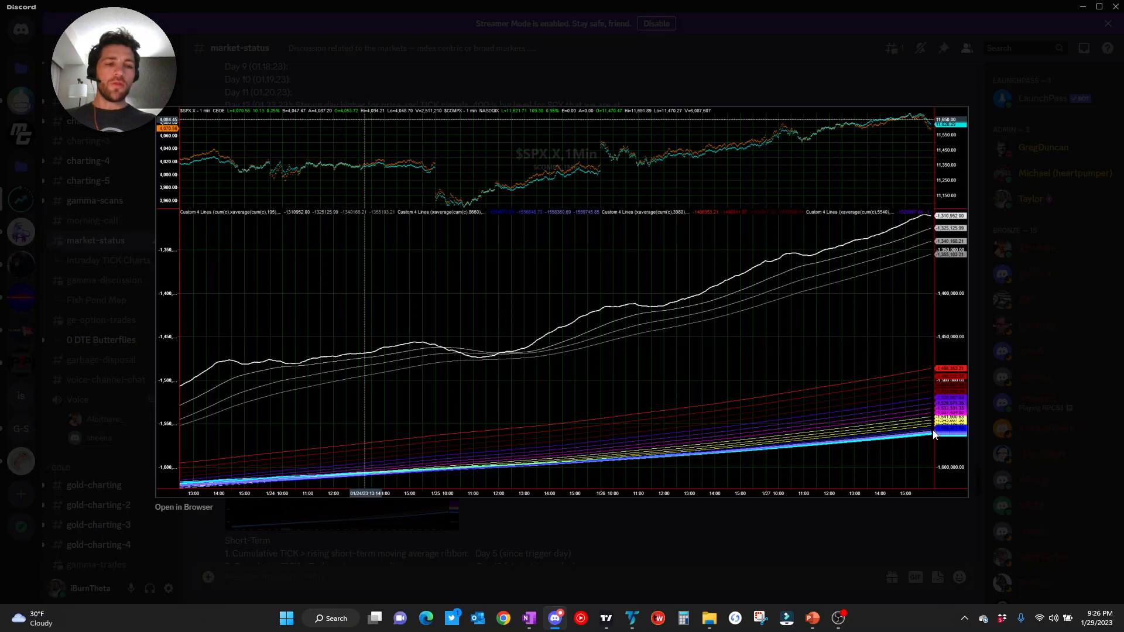
pyautogui.moveTo(813, 422)
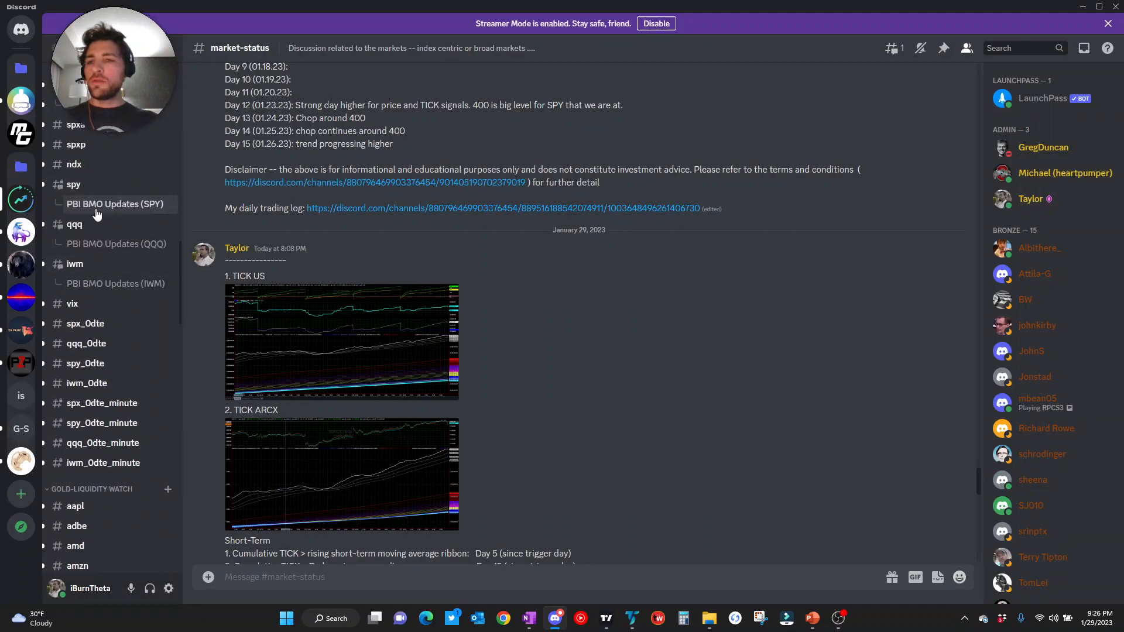
# In the PBI BMO Updates (SPY) thread, view the 01.27.23 SPY Gamma Dash full size, then the second dashboard.
pyautogui.click(116, 203)
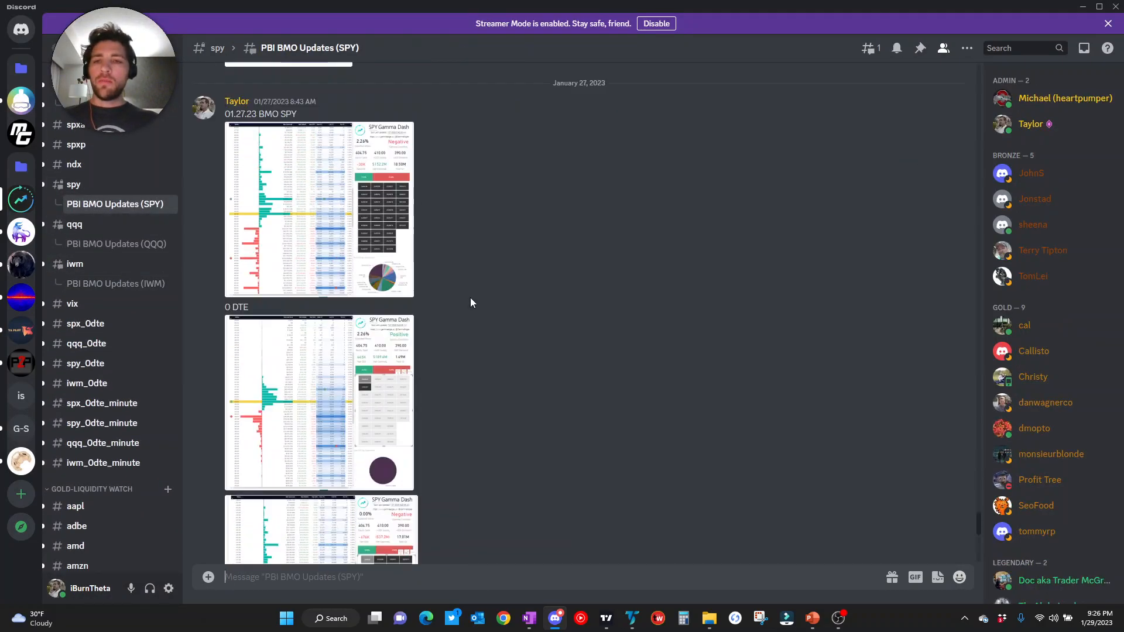
pyautogui.click(318, 210)
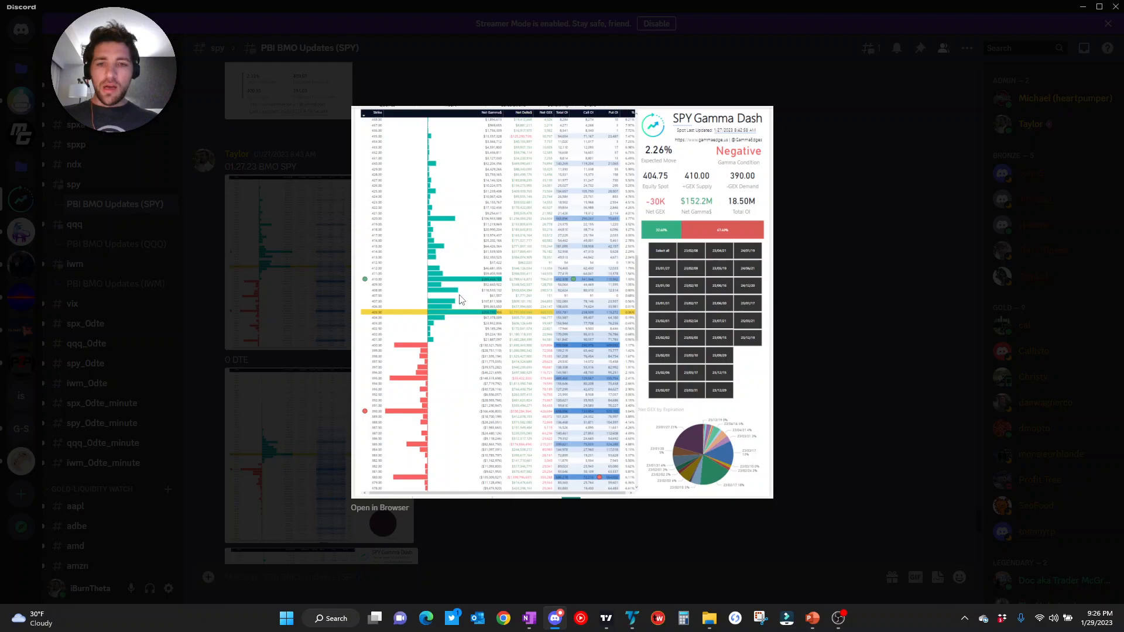
pyautogui.moveTo(384, 346)
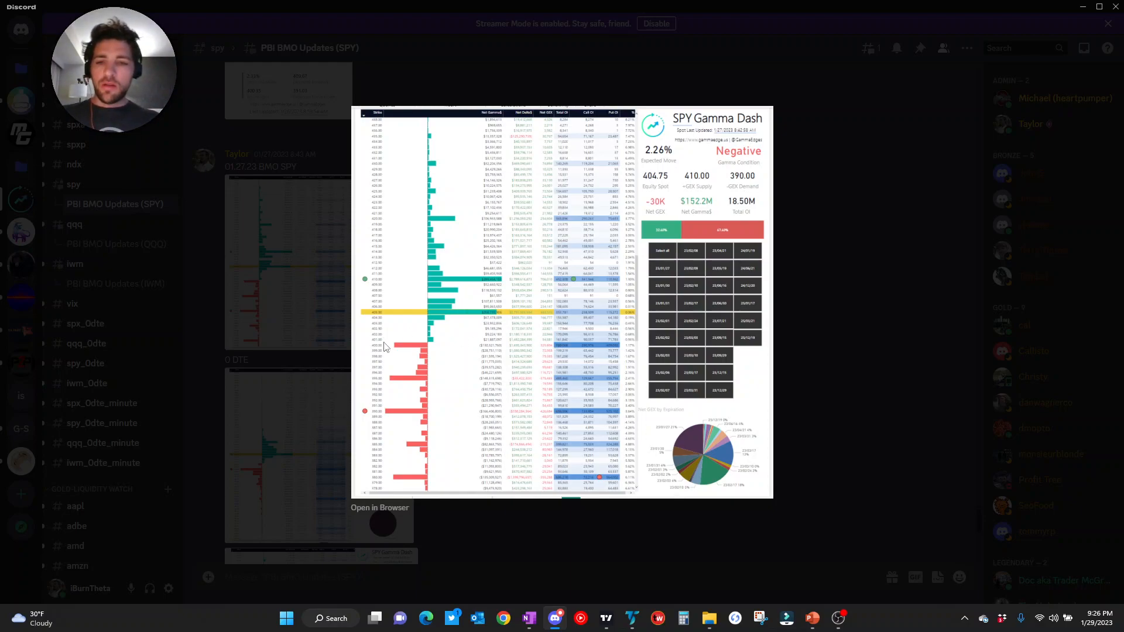
pyautogui.moveTo(585, 361)
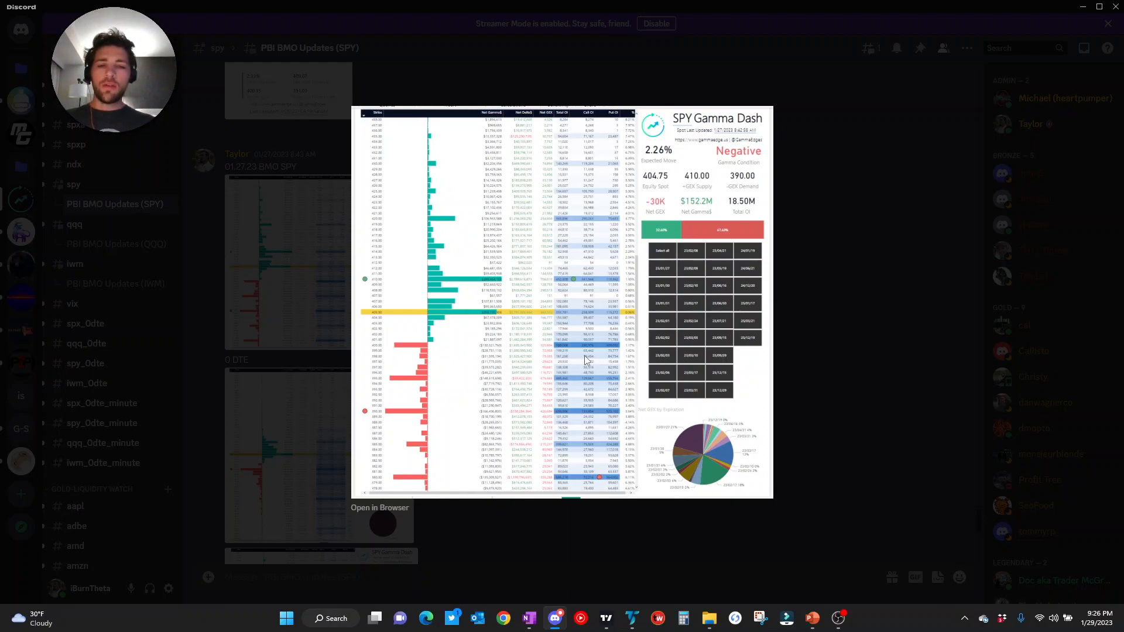
pyautogui.moveTo(418, 334)
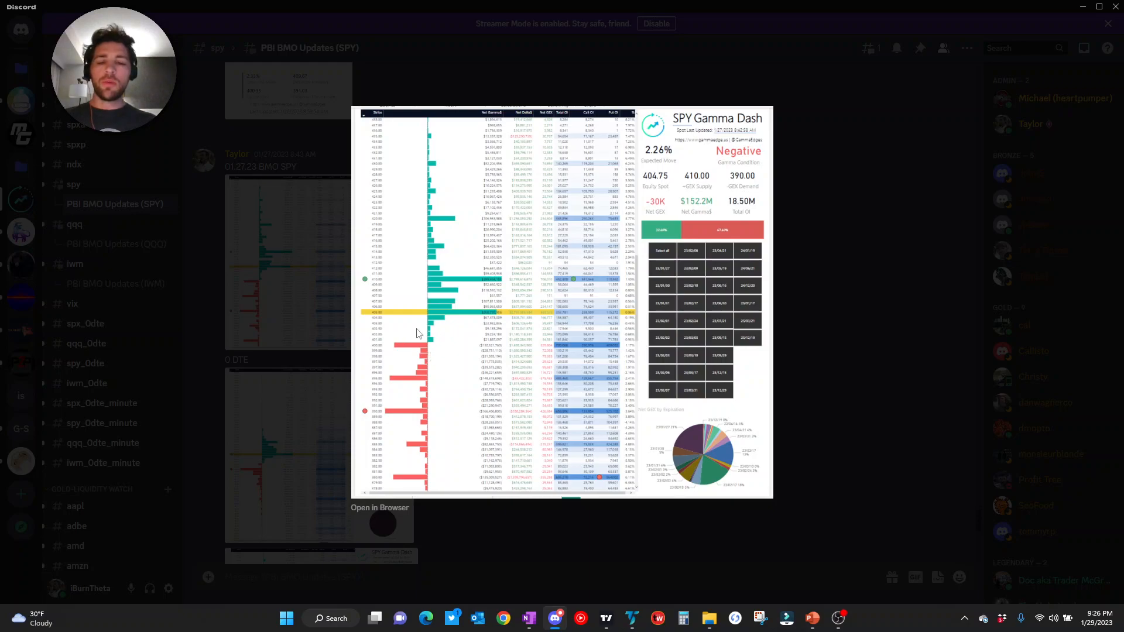
pyautogui.moveTo(437, 301)
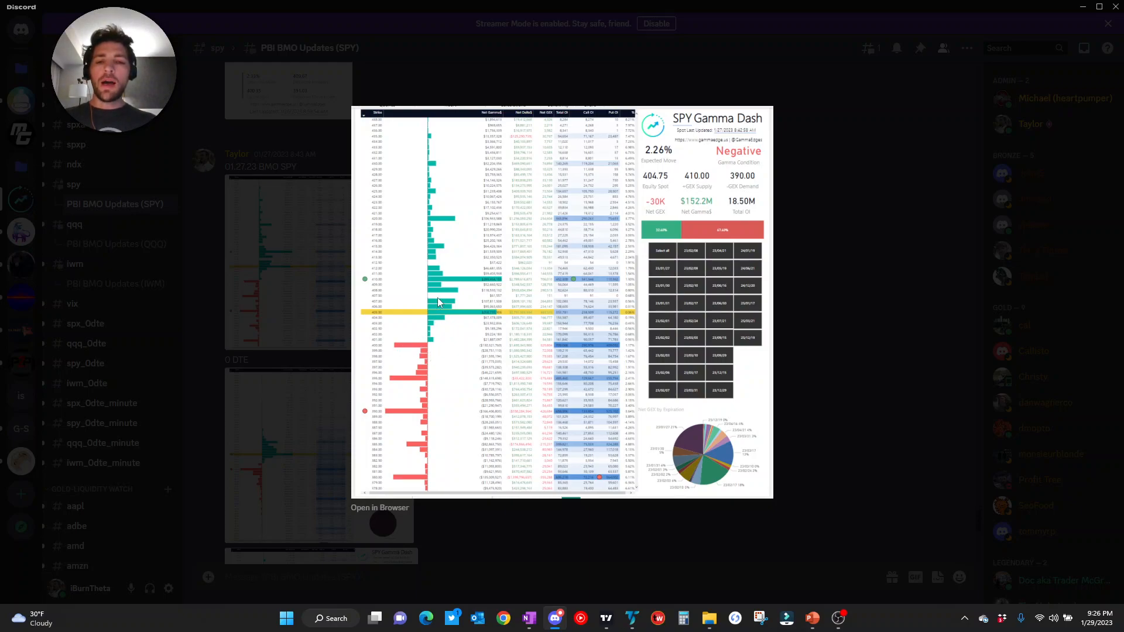
pyautogui.moveTo(449, 319)
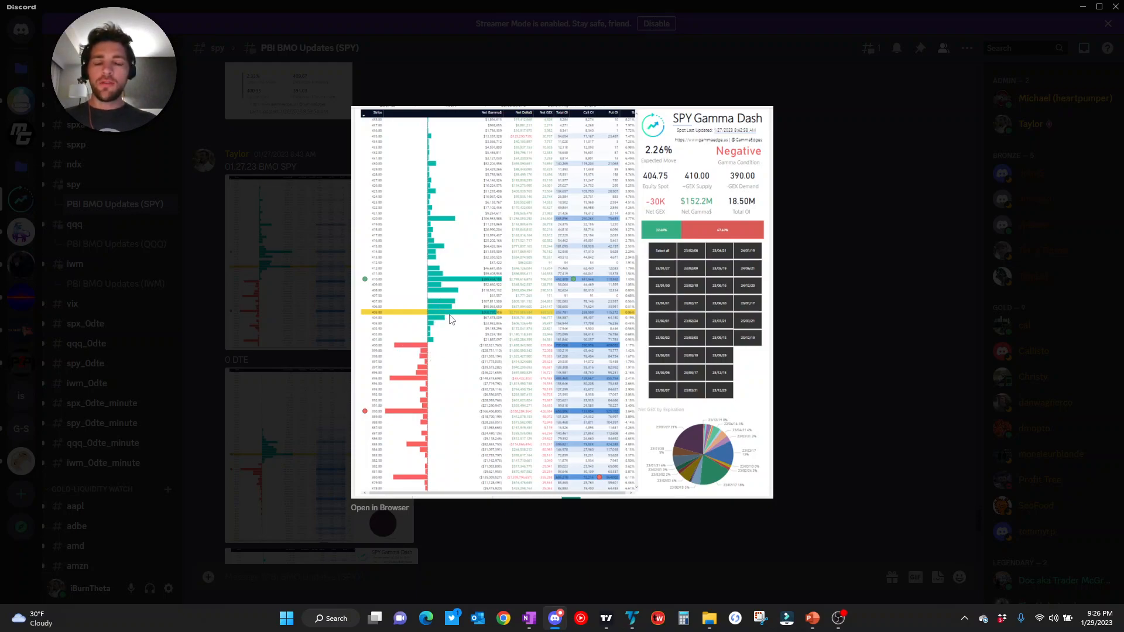
pyautogui.moveTo(419, 344)
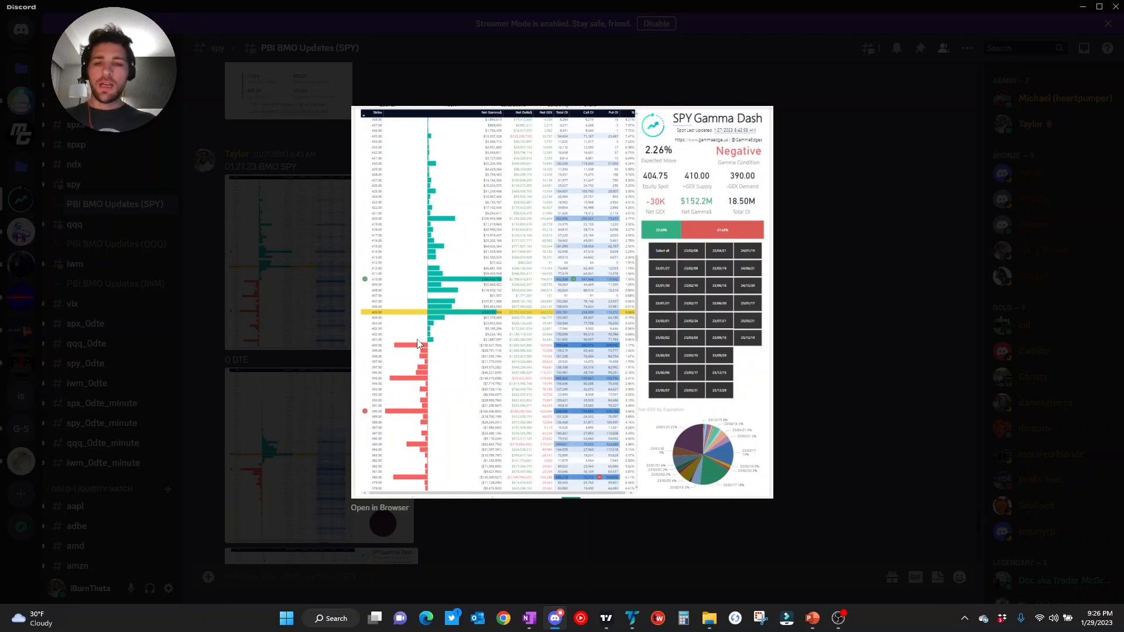
pyautogui.moveTo(398, 276)
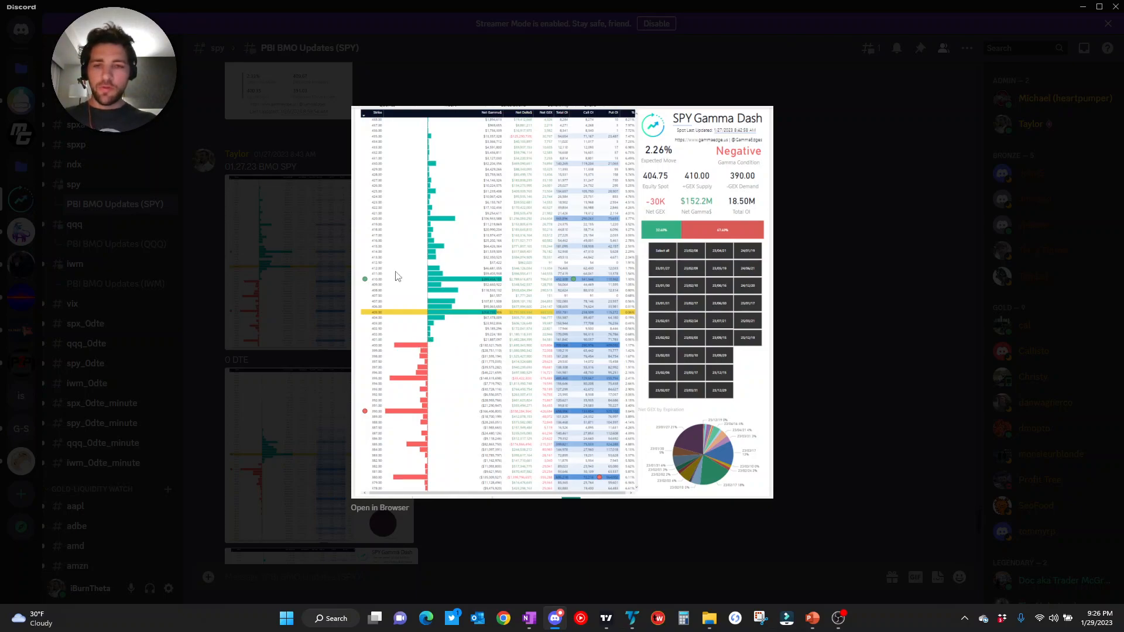
pyautogui.moveTo(490, 279)
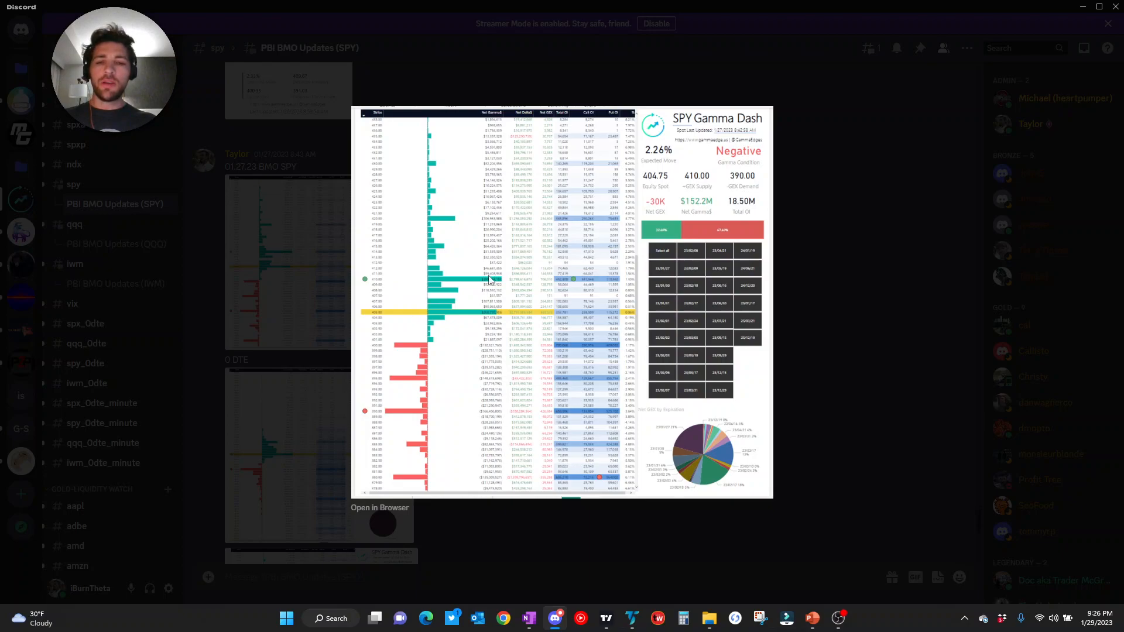
pyautogui.moveTo(452, 324)
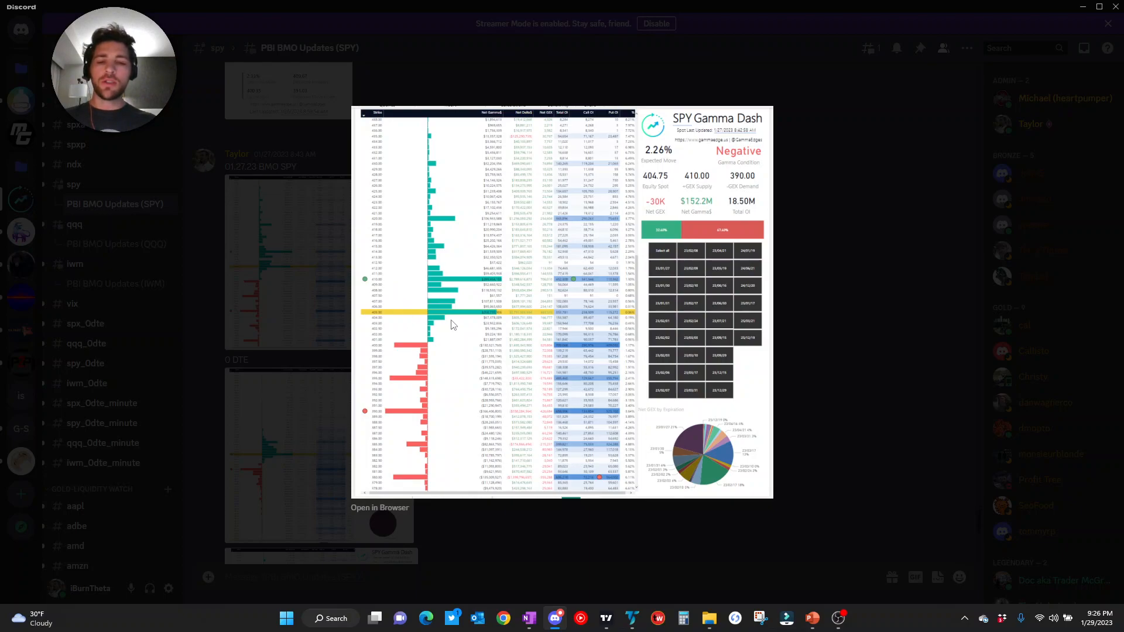
pyautogui.moveTo(270, 273)
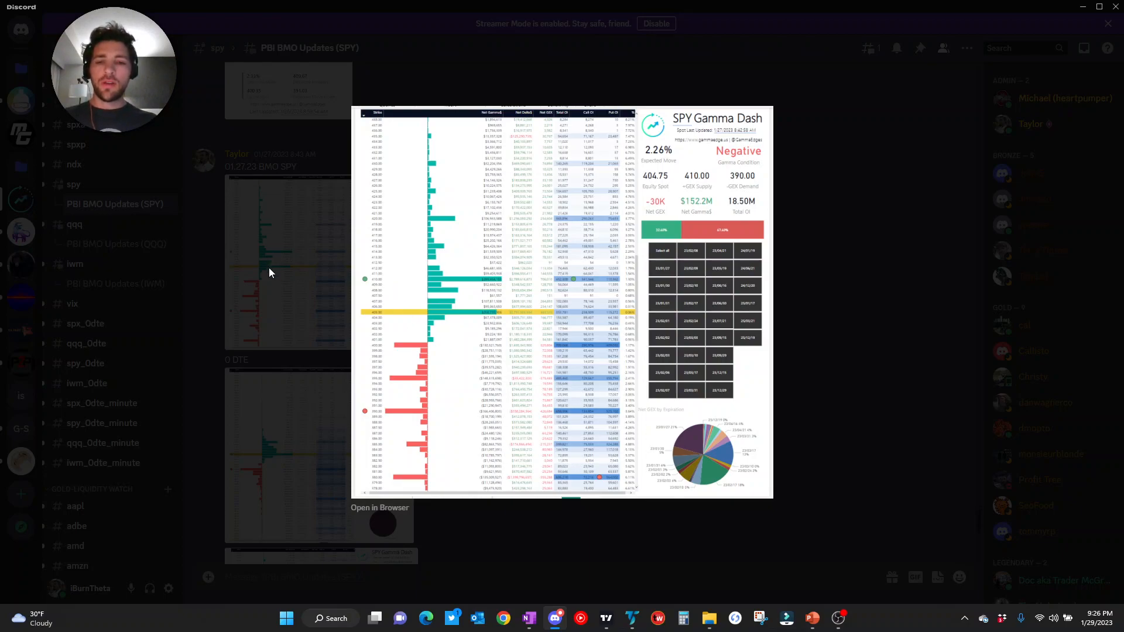
pyautogui.moveTo(408, 388)
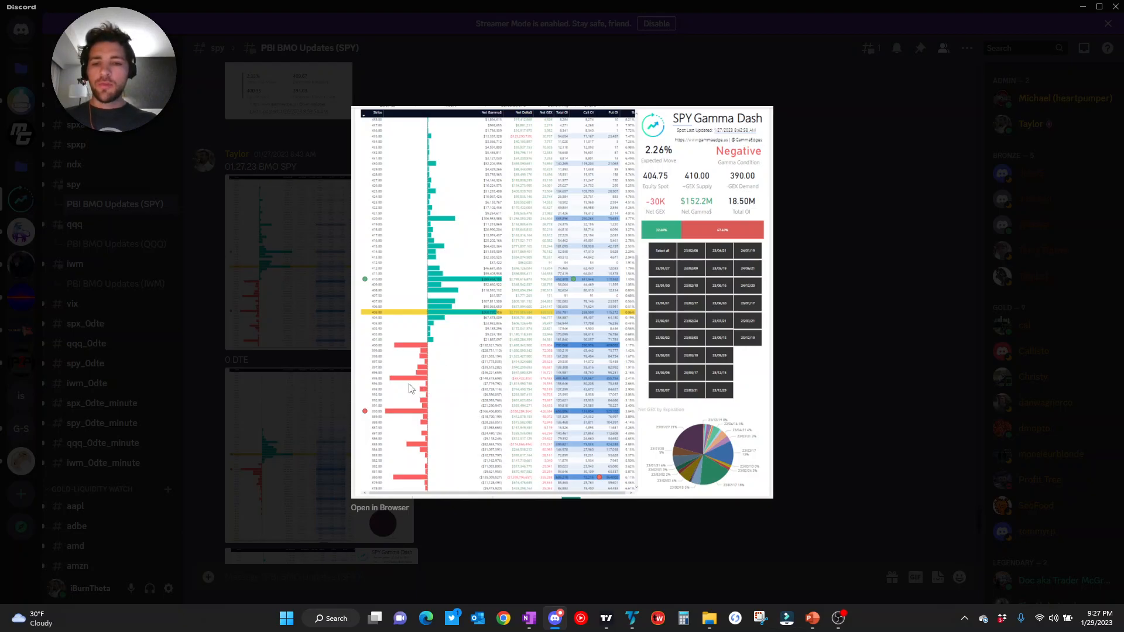
pyautogui.click(1107, 23)
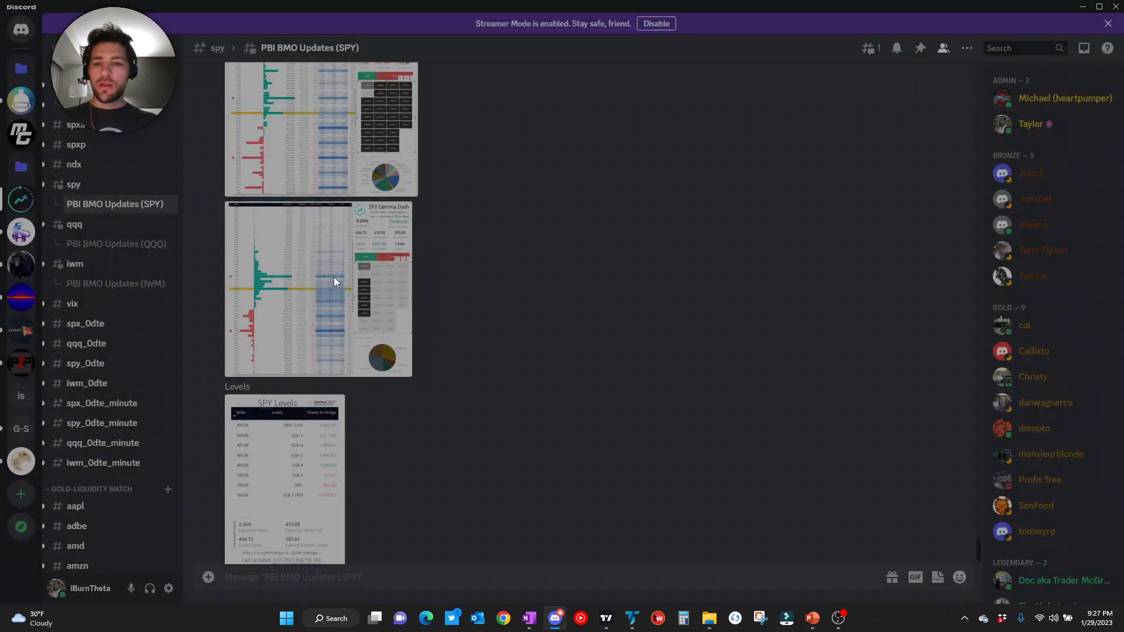
pyautogui.click(318, 289)
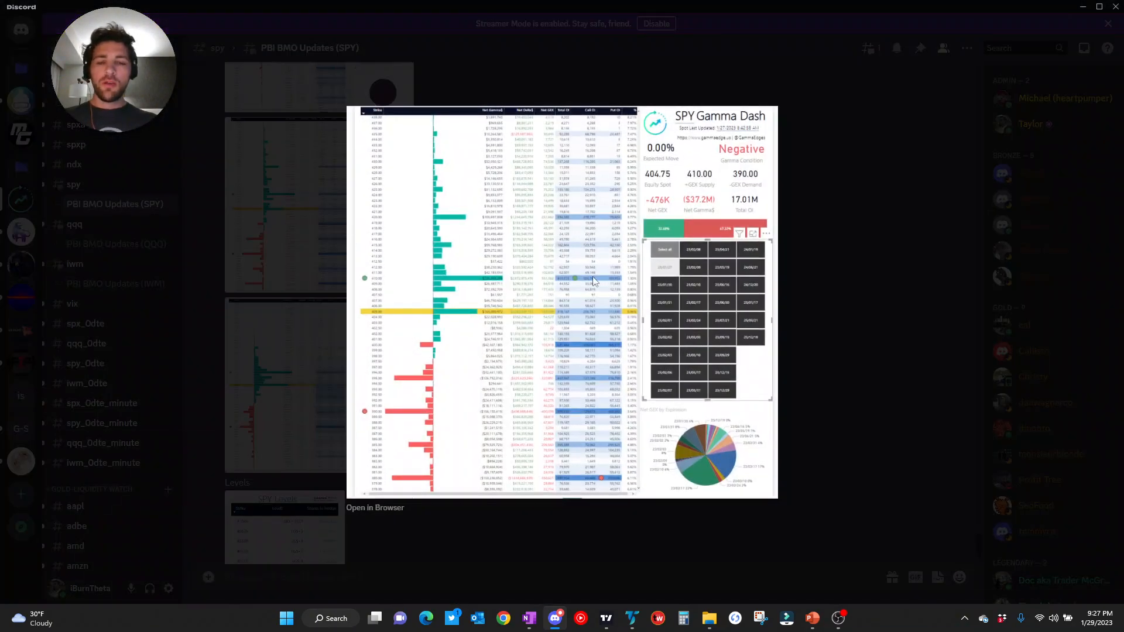
pyautogui.moveTo(502, 349)
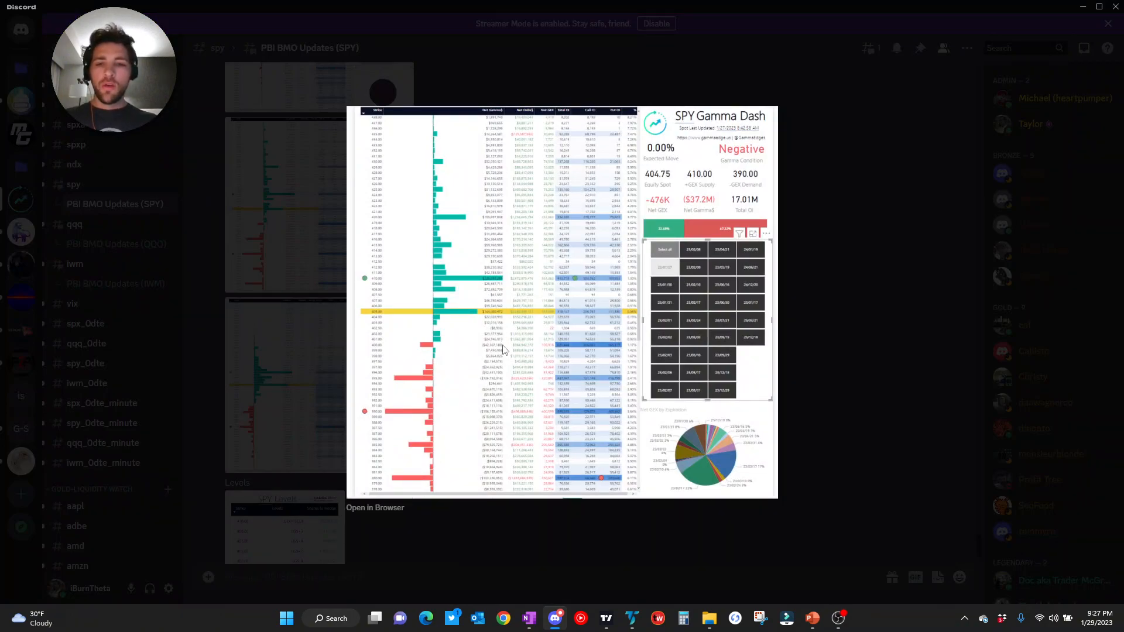
pyautogui.moveTo(428, 364)
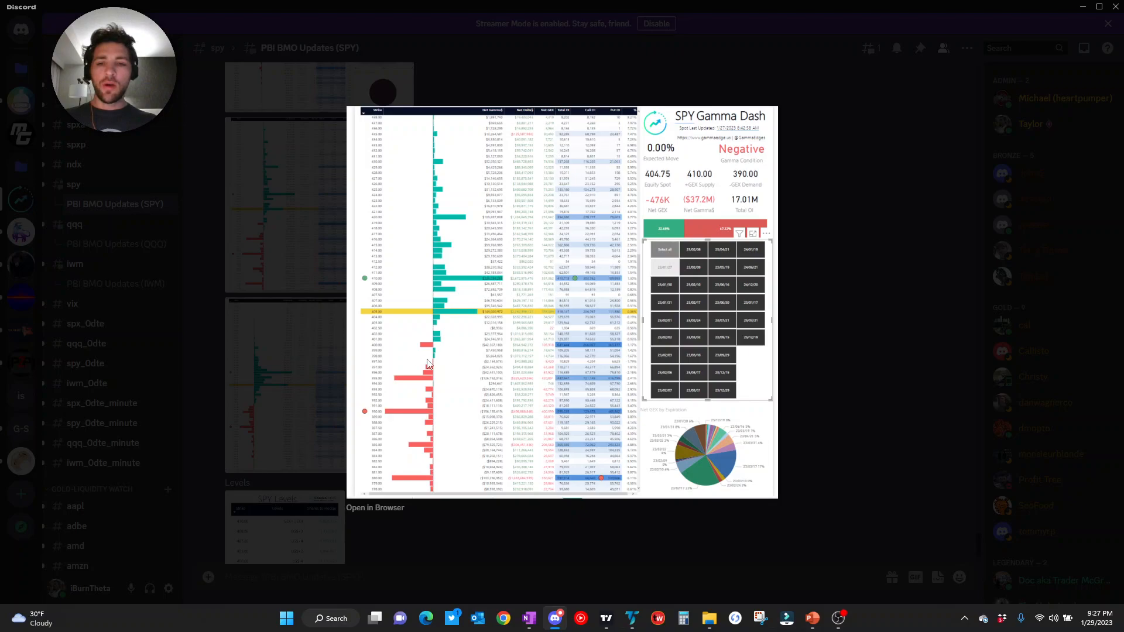
pyautogui.moveTo(440, 331)
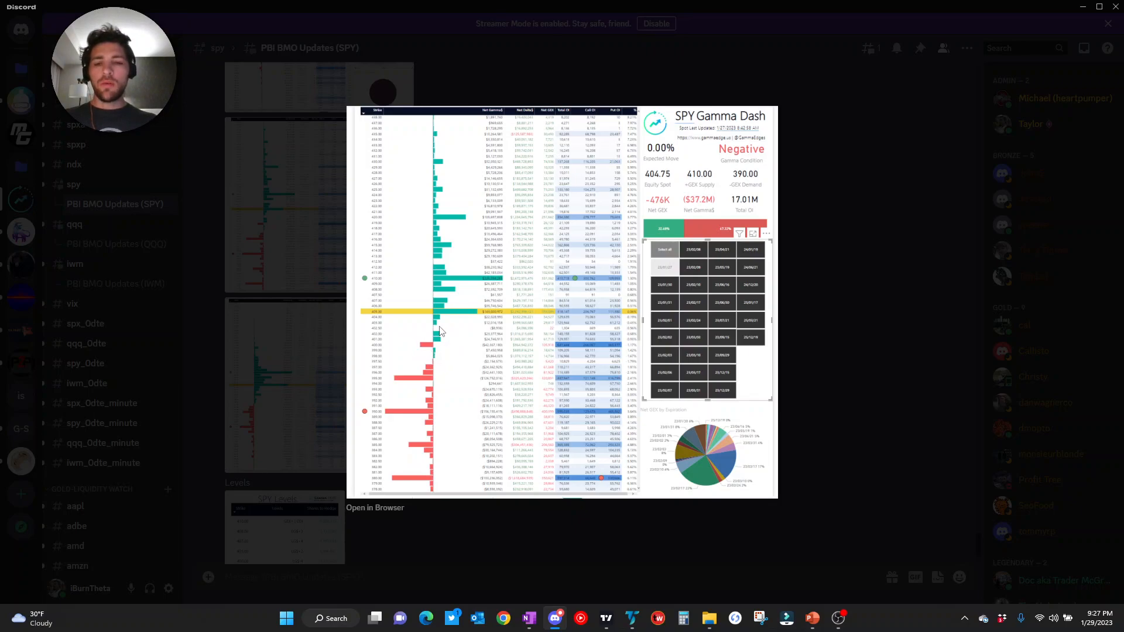
pyautogui.moveTo(512, 327)
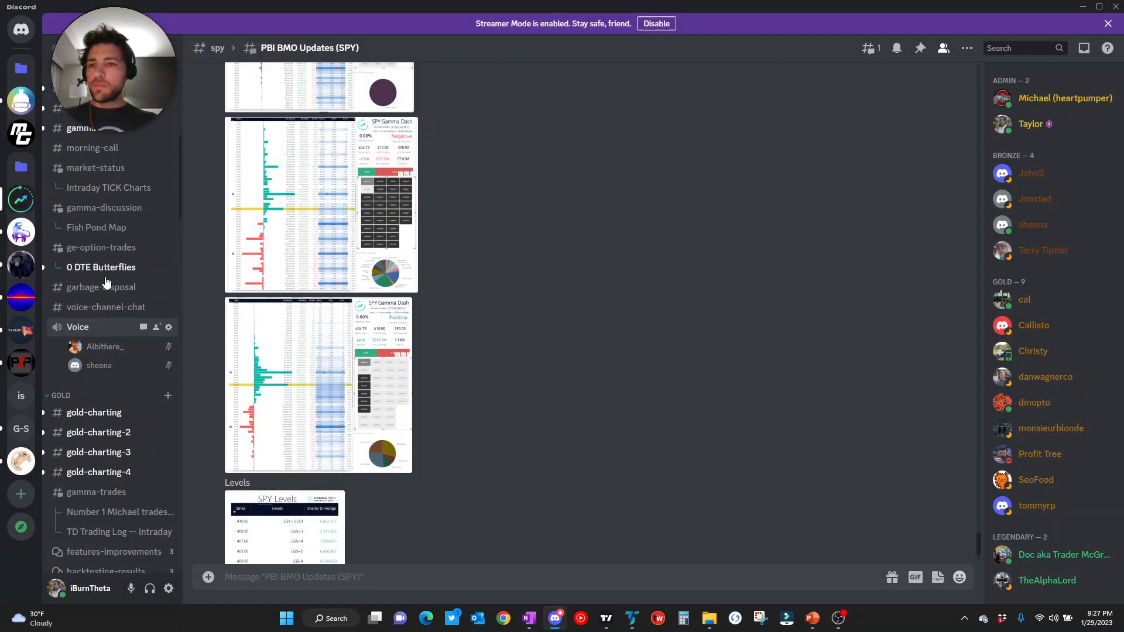
# Return to the market-status channel and view the SPY 1 Day price chart full size.
pyautogui.scroll(3)
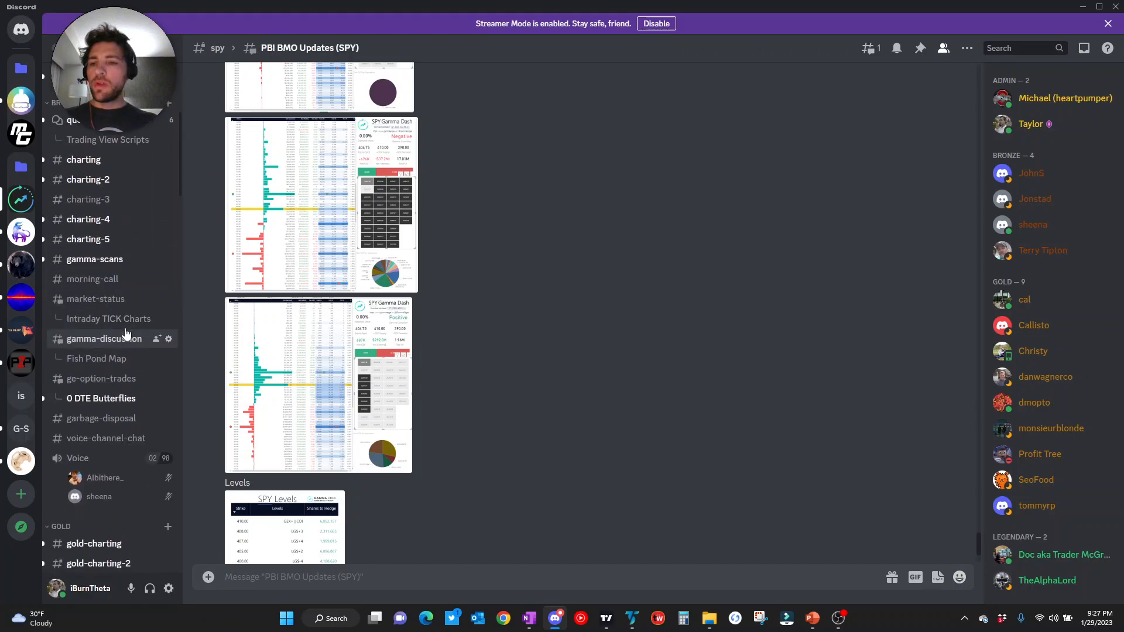
pyautogui.click(95, 298)
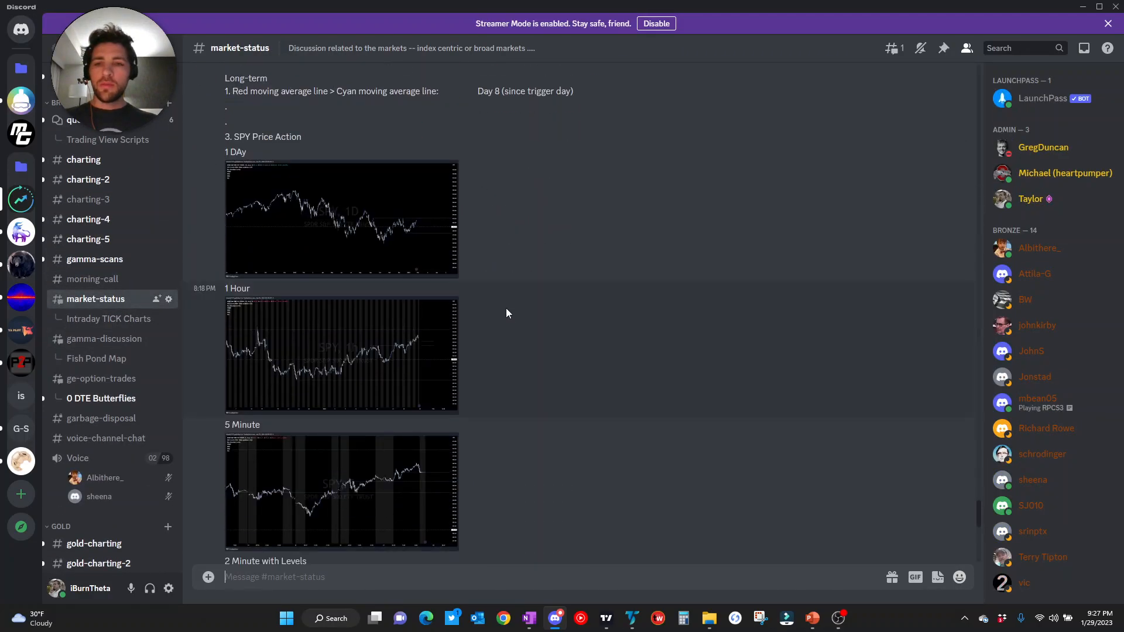
pyautogui.click(341, 219)
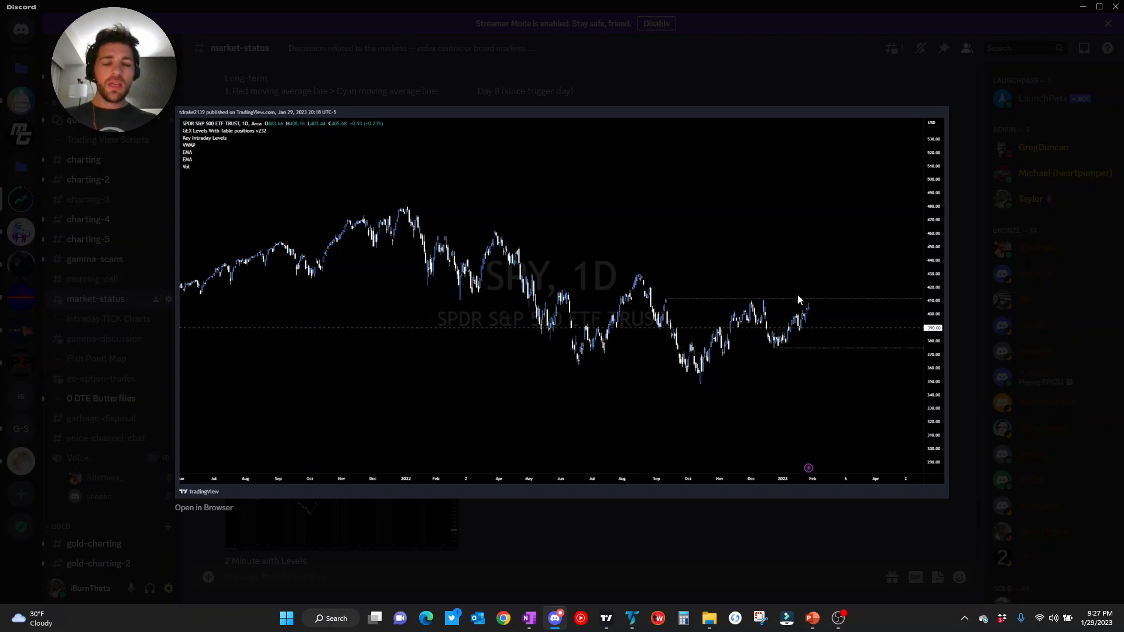
pyautogui.moveTo(785, 309)
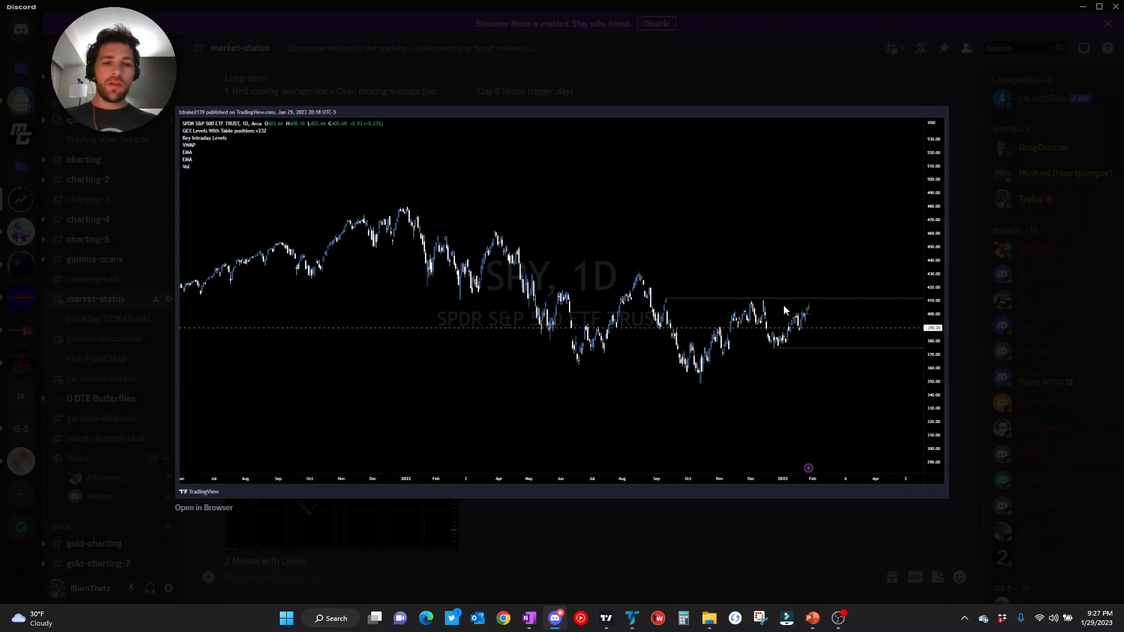
pyautogui.moveTo(835, 324)
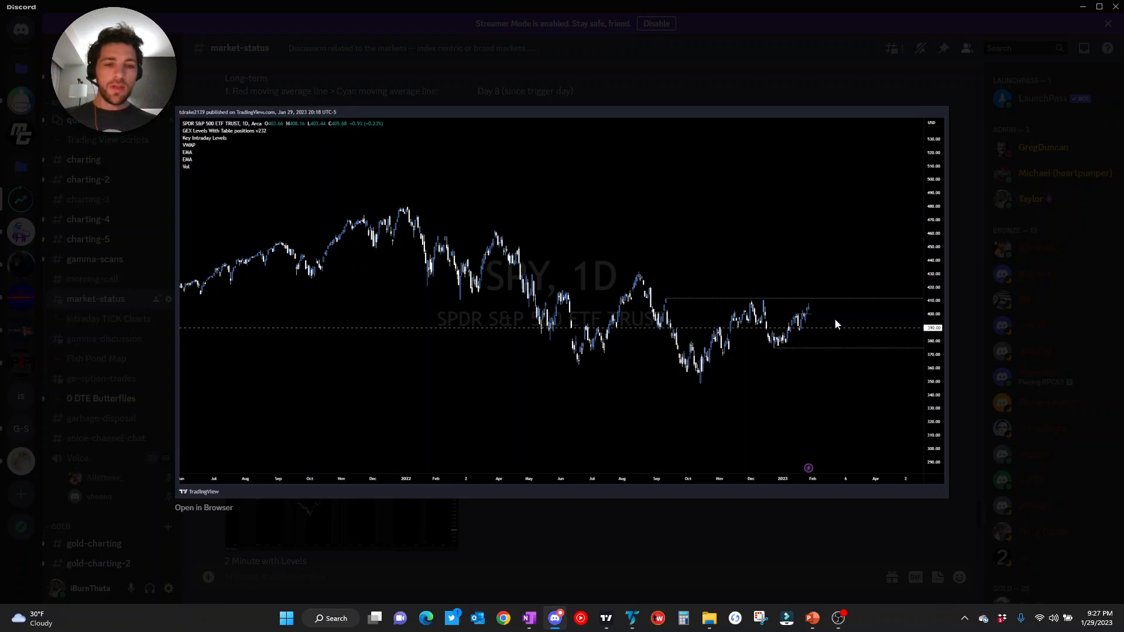
pyautogui.moveTo(810, 312)
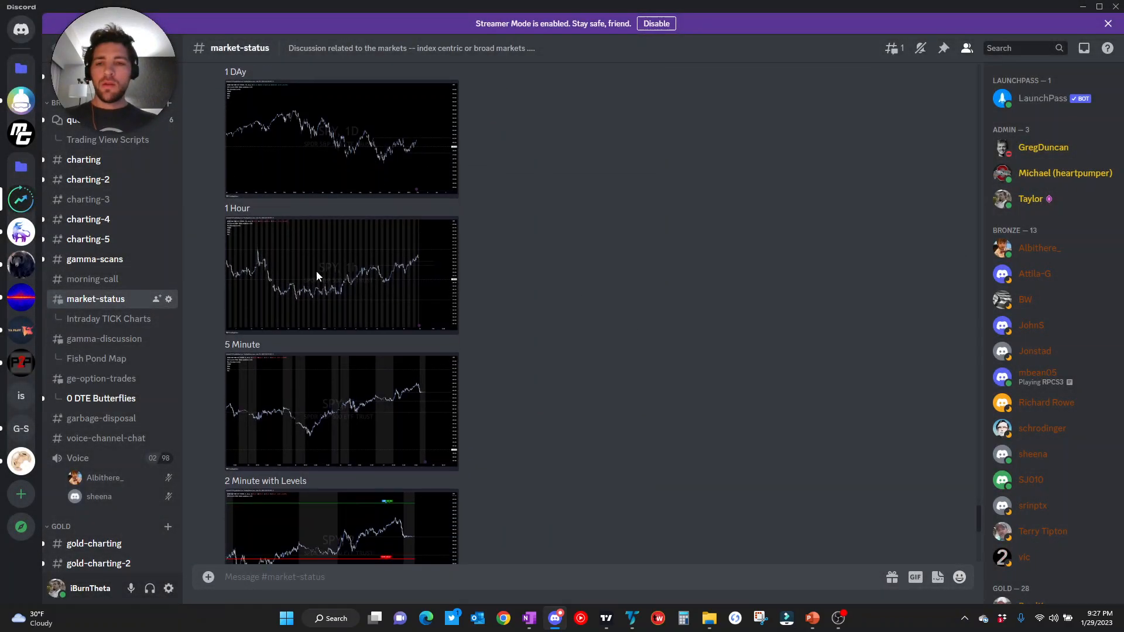
# View the SPY 1 Hour price chart from market-status full size.
pyautogui.click(340, 275)
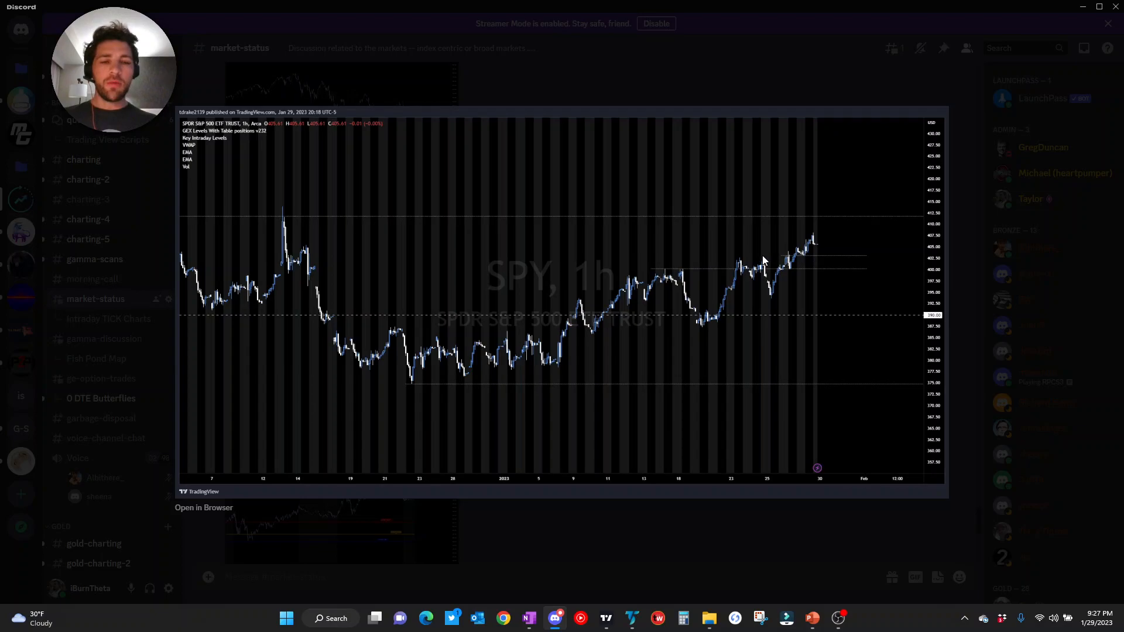
pyautogui.moveTo(988, 330)
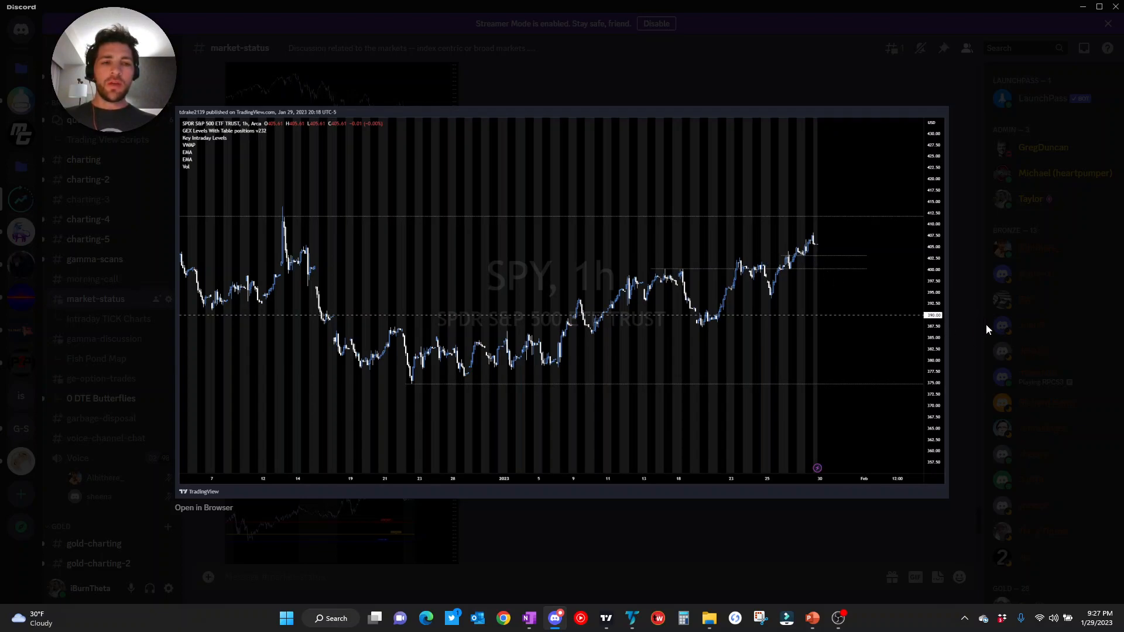
pyautogui.moveTo(787, 276)
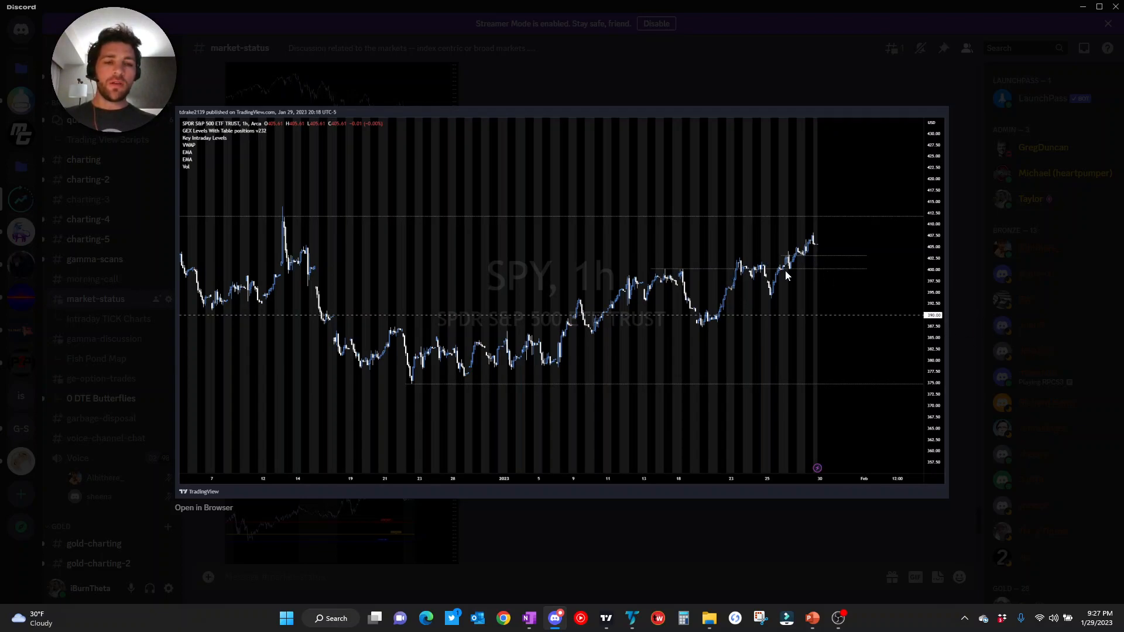
pyautogui.moveTo(879, 291)
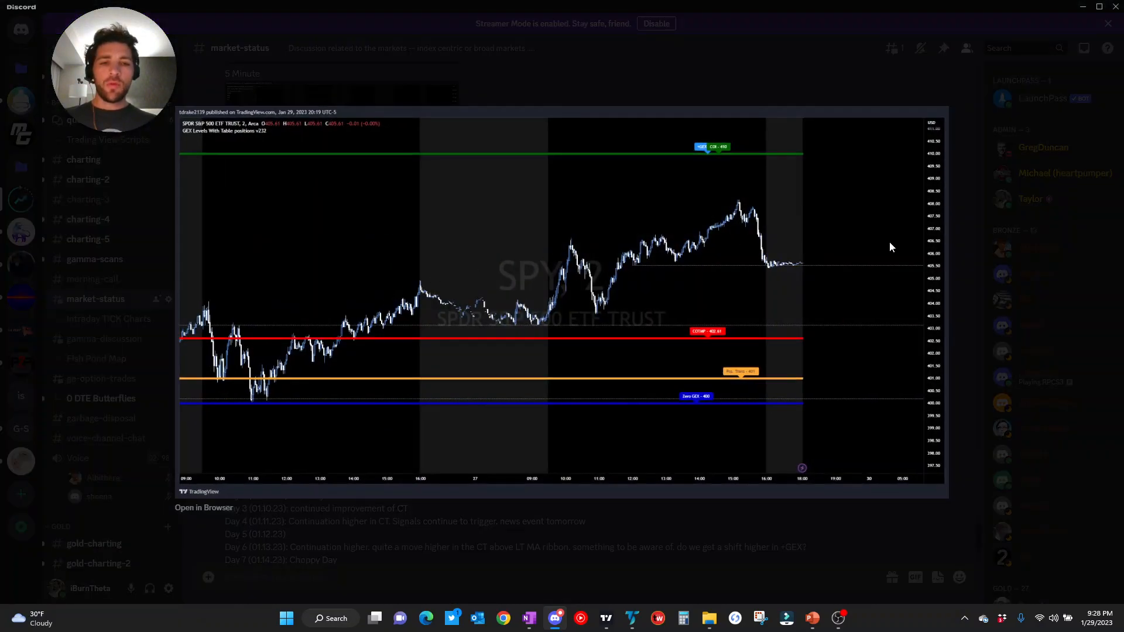
pyautogui.moveTo(751, 361)
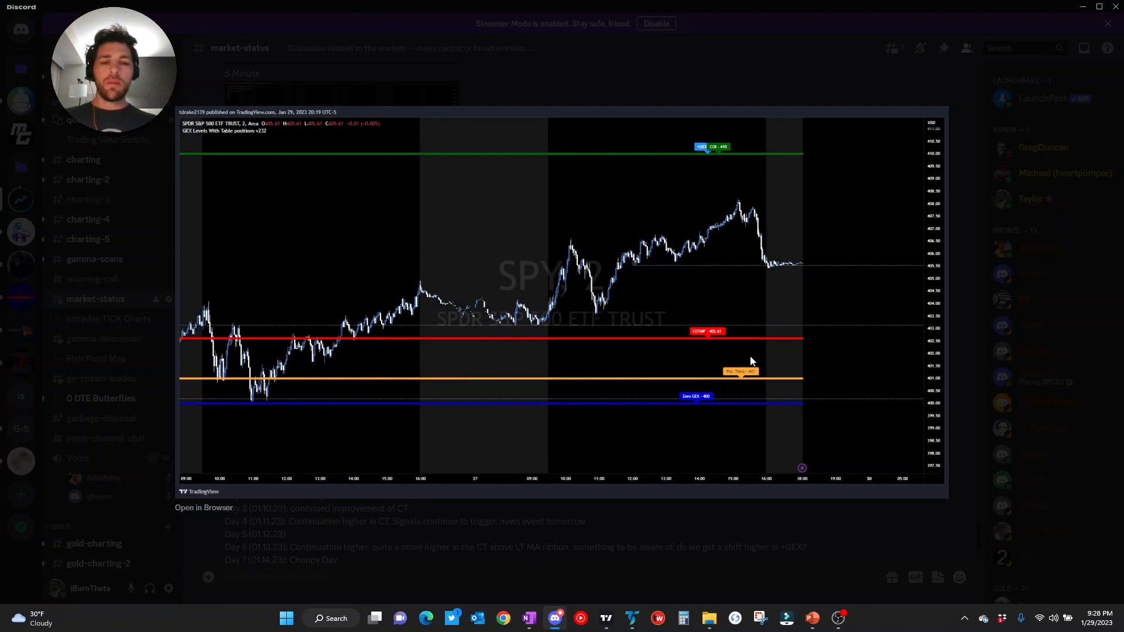
pyautogui.moveTo(801, 275)
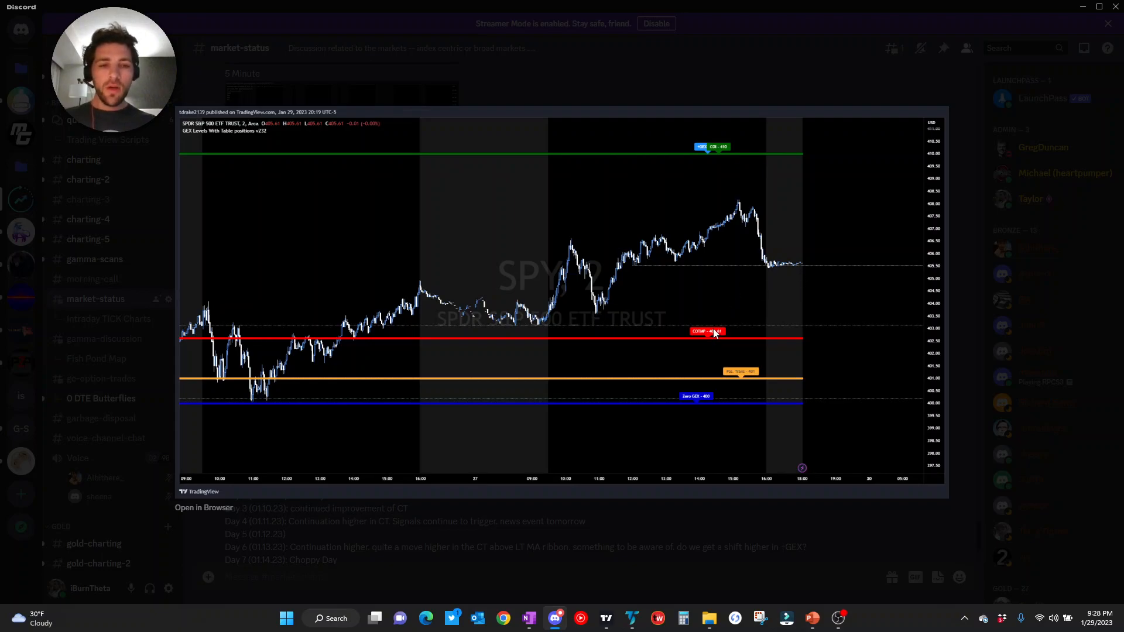
pyautogui.moveTo(725, 401)
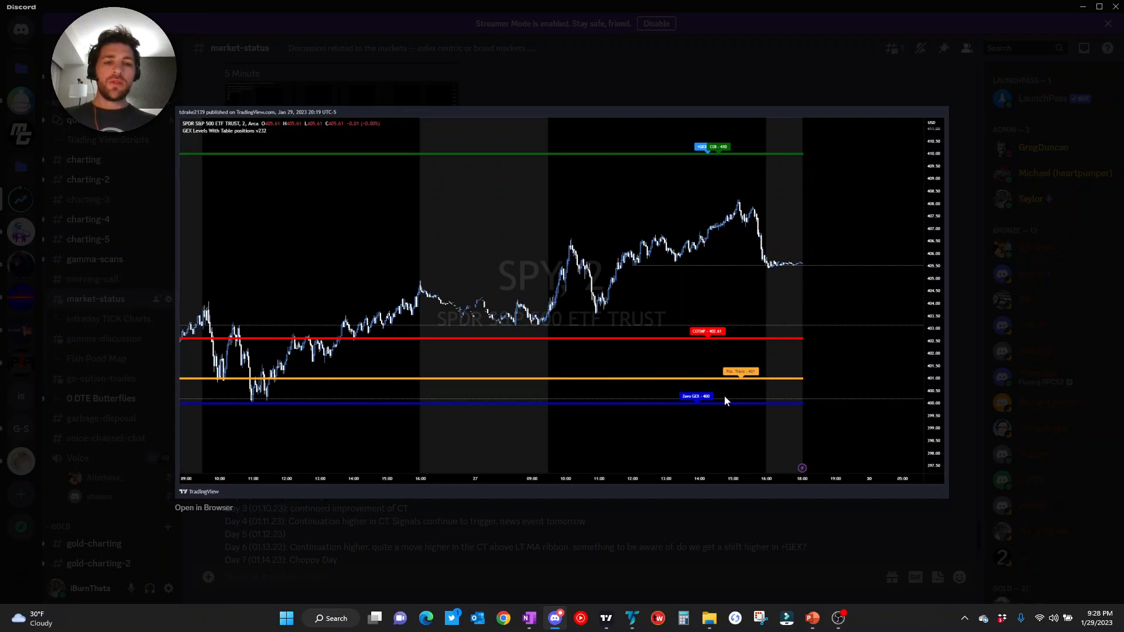
pyautogui.moveTo(777, 438)
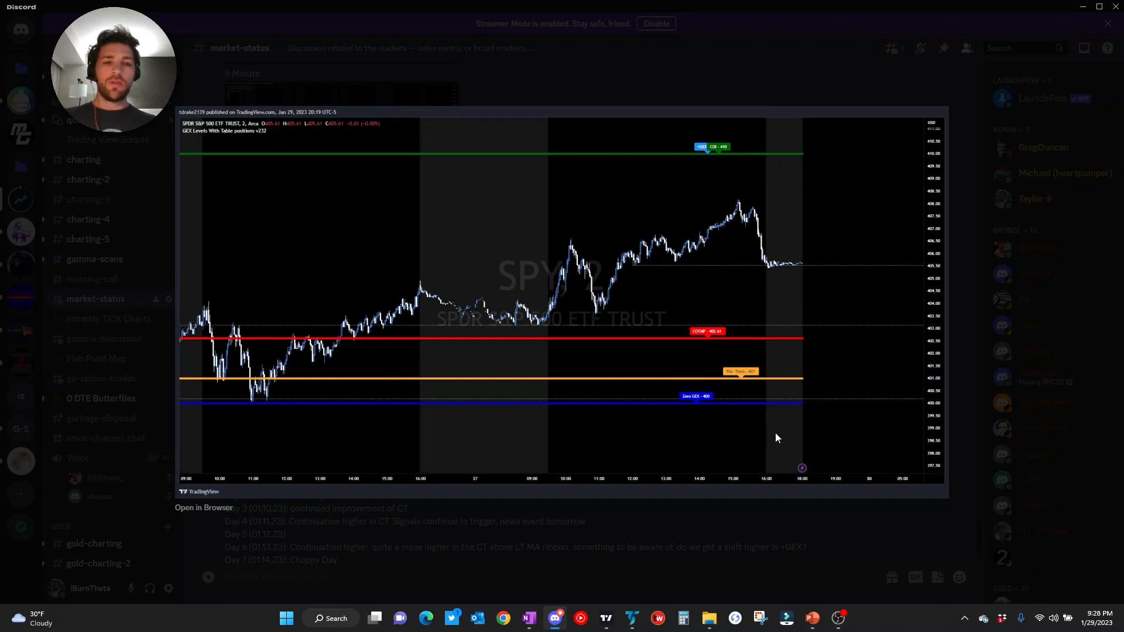
pyautogui.moveTo(748, 152)
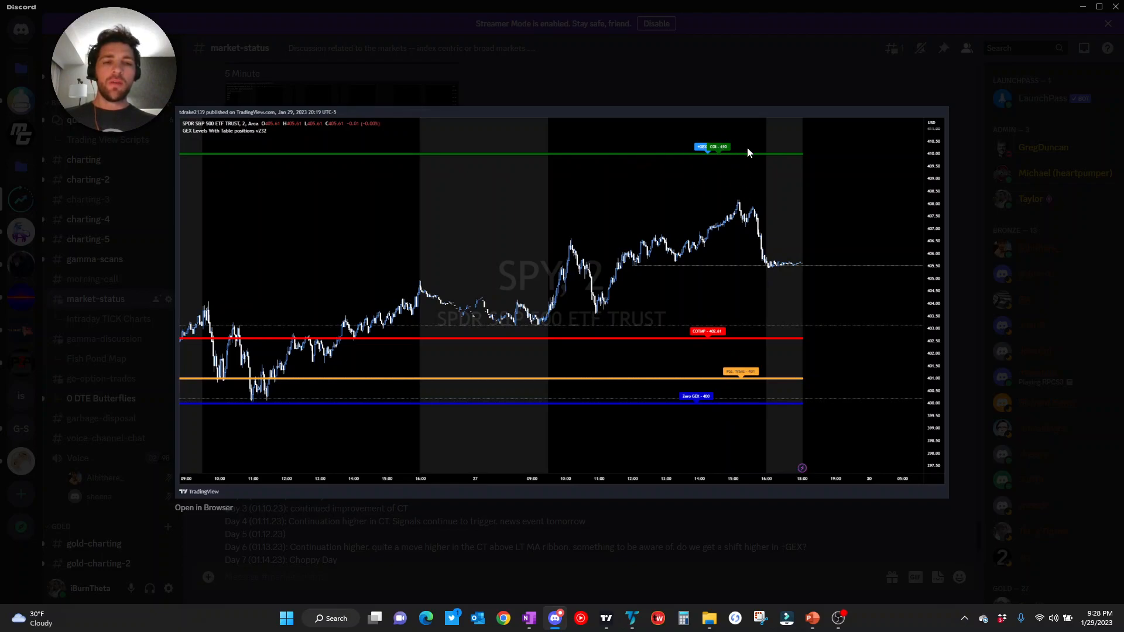
pyautogui.moveTo(770, 362)
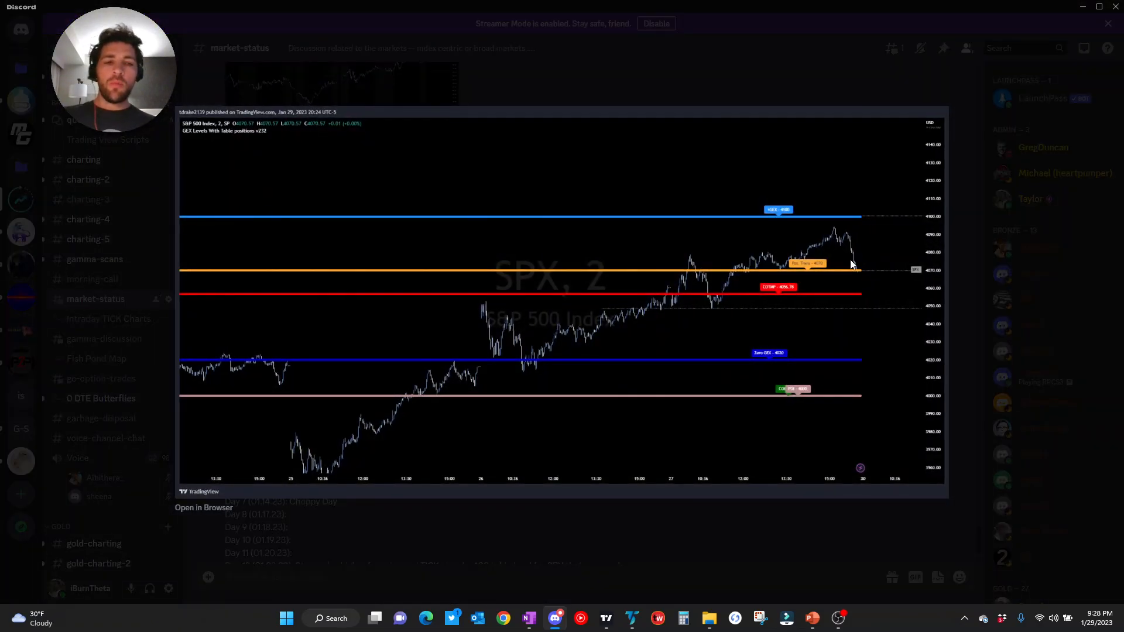
pyautogui.moveTo(856, 282)
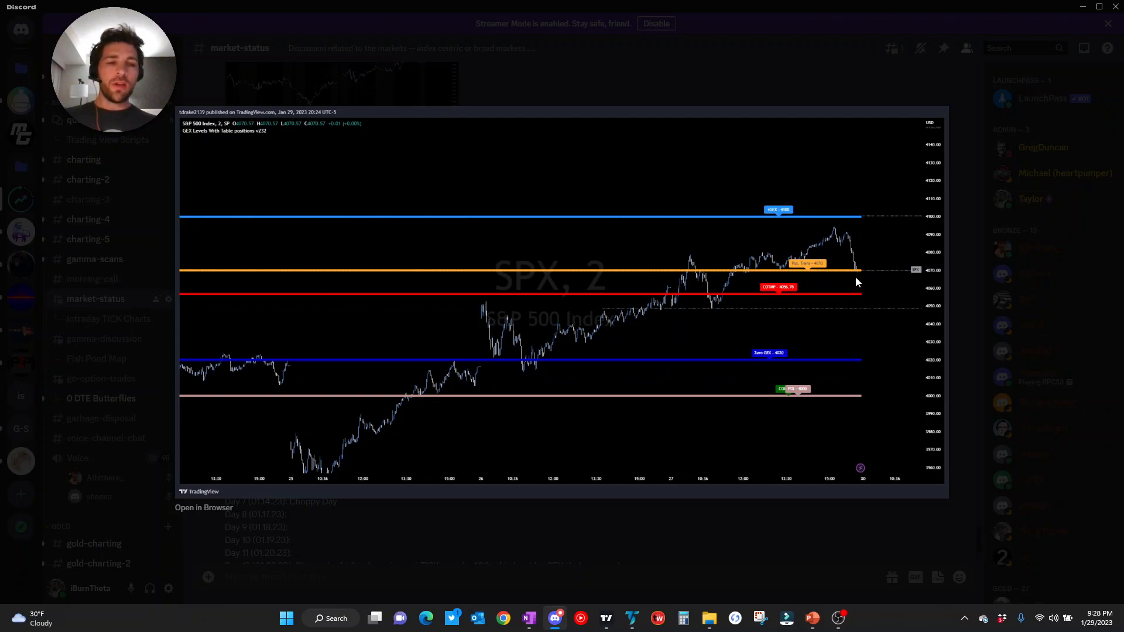
pyautogui.moveTo(866, 268)
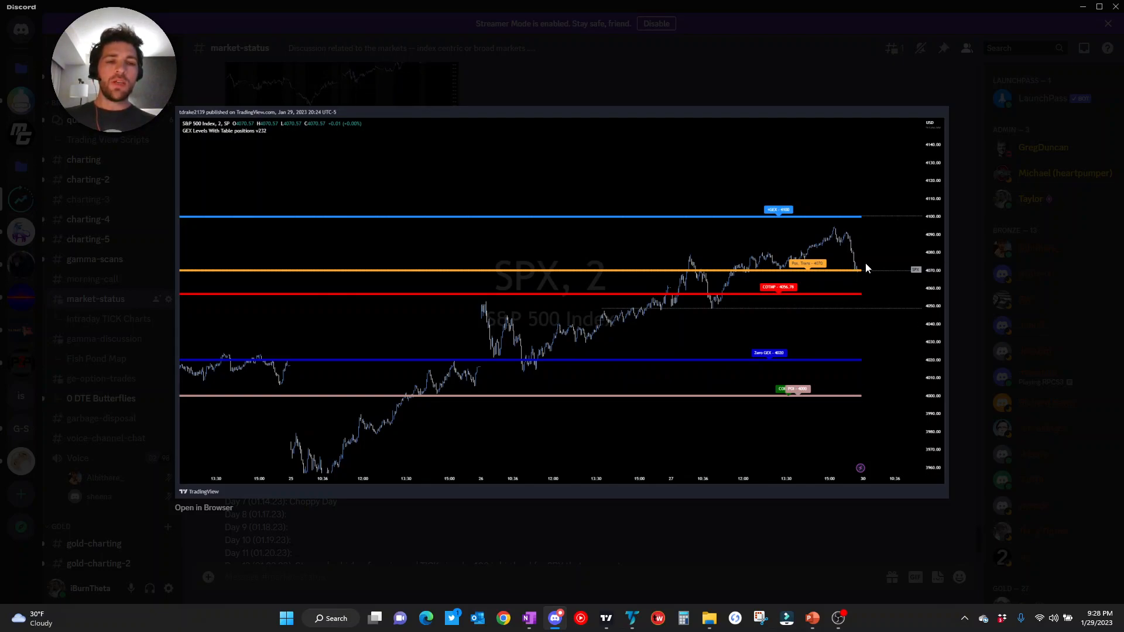
pyautogui.moveTo(780, 357)
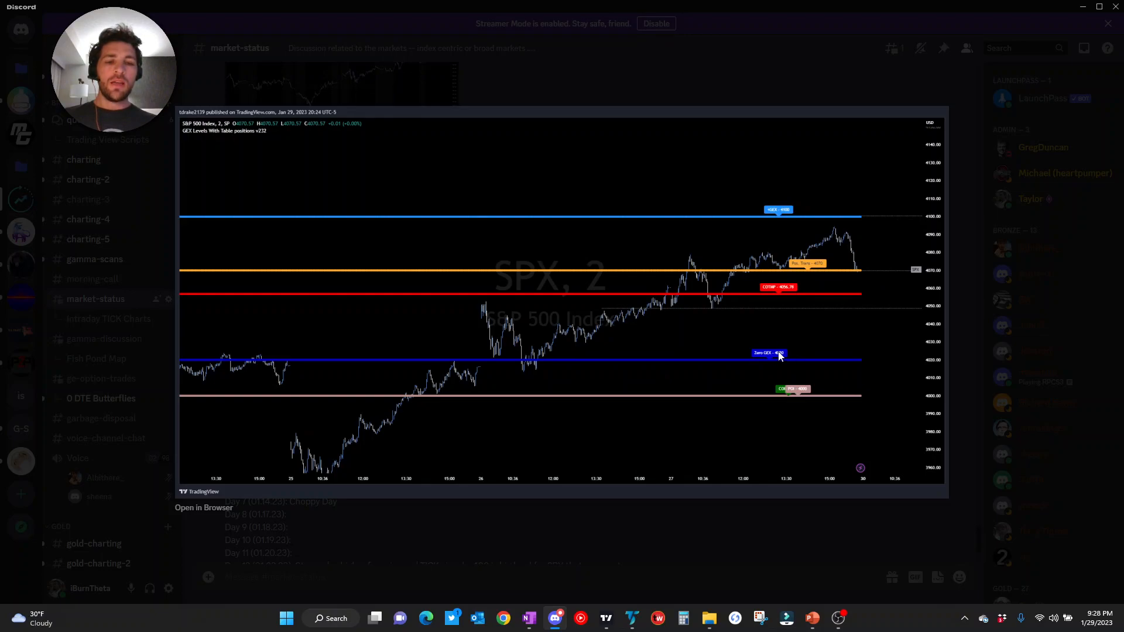
pyautogui.moveTo(858, 280)
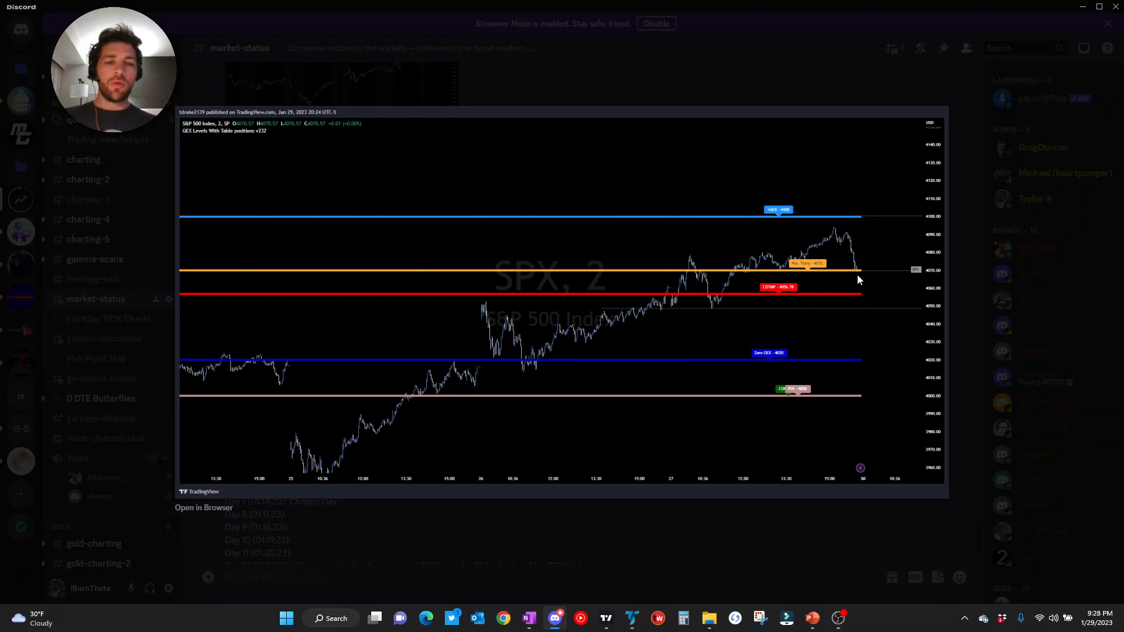
pyautogui.moveTo(865, 275)
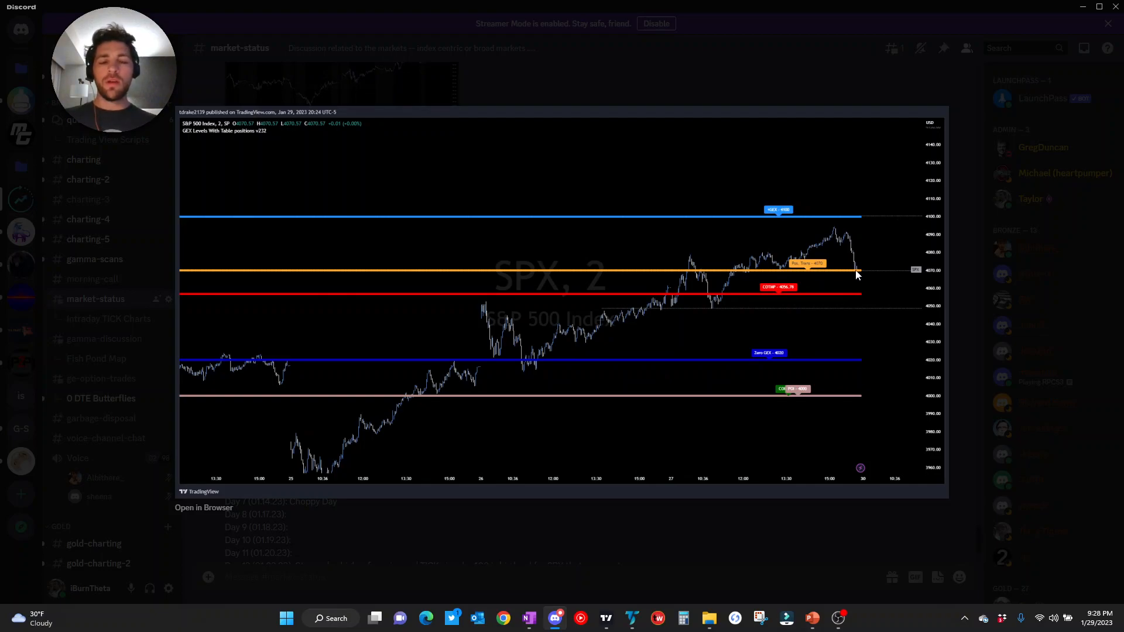
pyautogui.moveTo(995, 277)
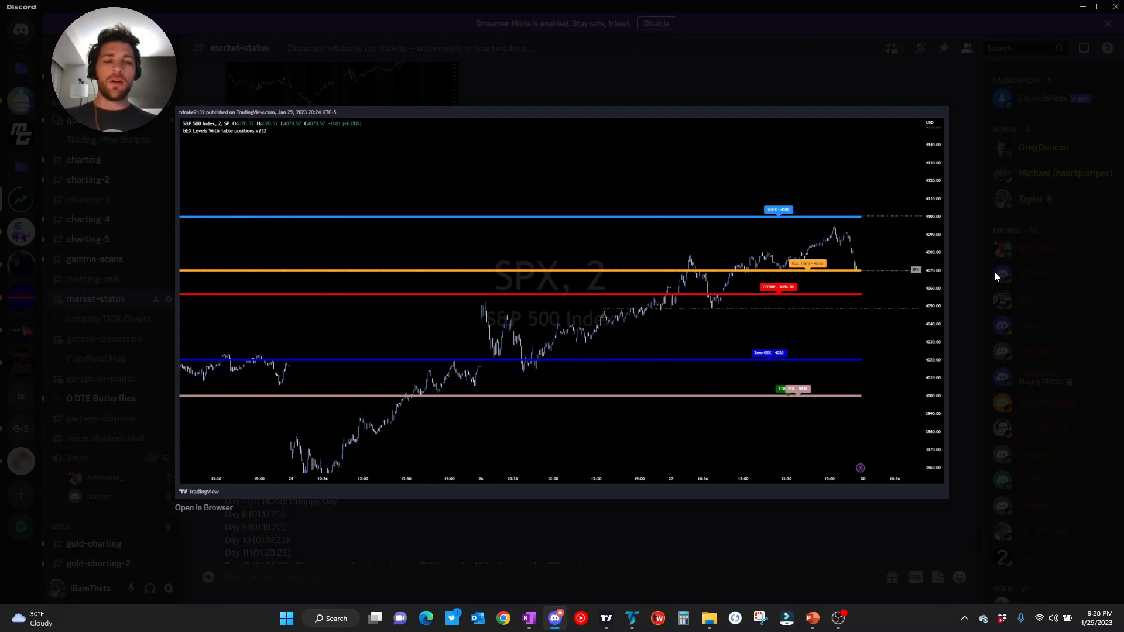
pyautogui.moveTo(432, 371)
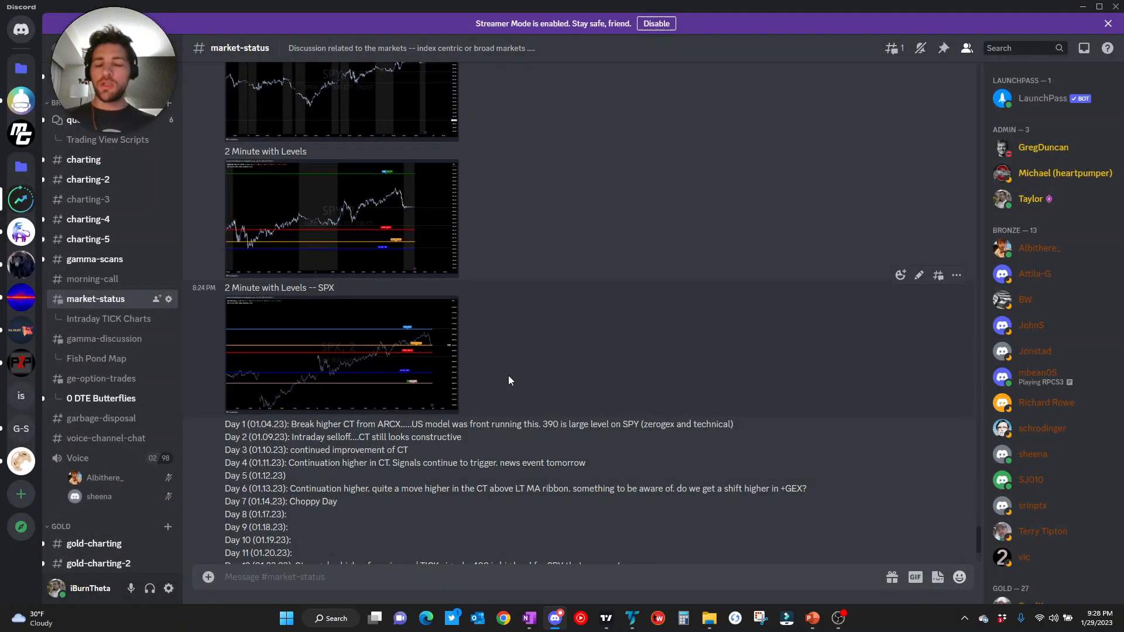
pyautogui.moveTo(549, 290)
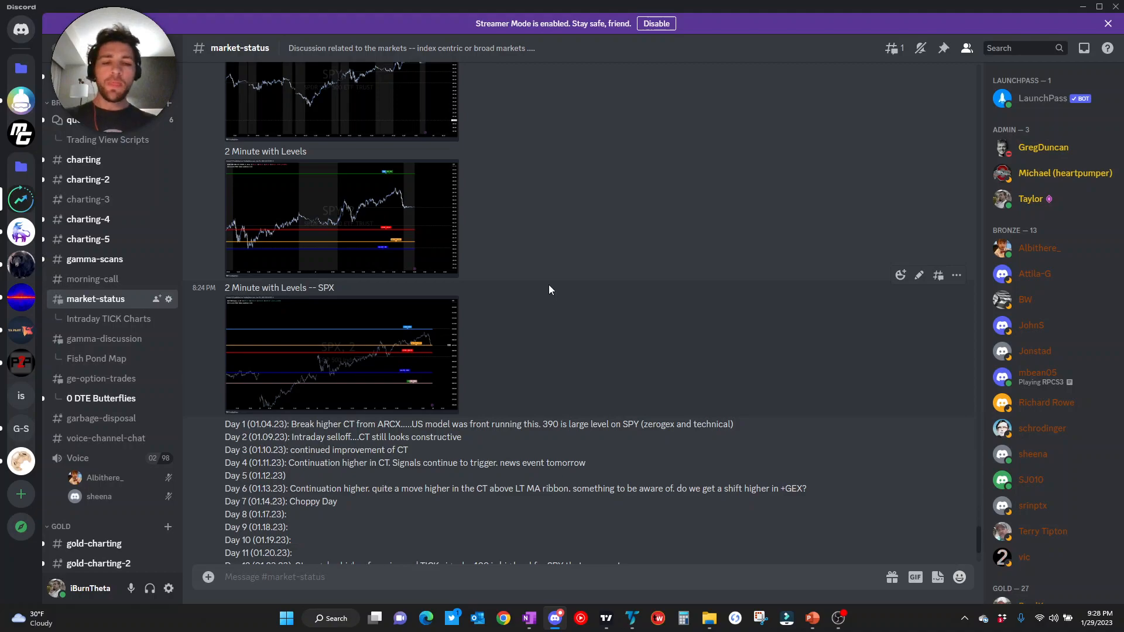